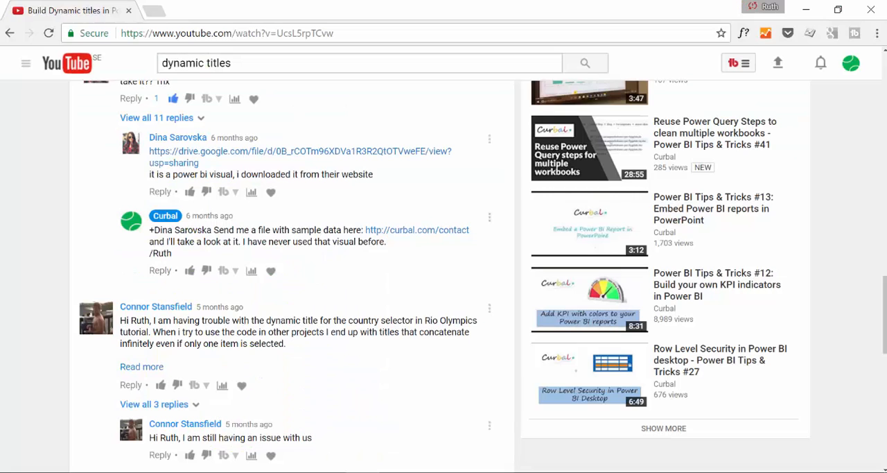
Scroll the video page to reposition between the comments and the video at top.
scroll(up, 3)
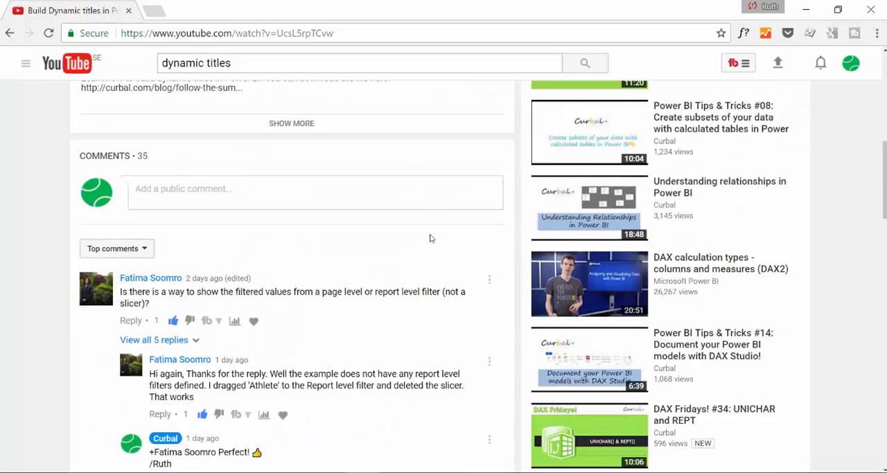
scroll(up, 3)
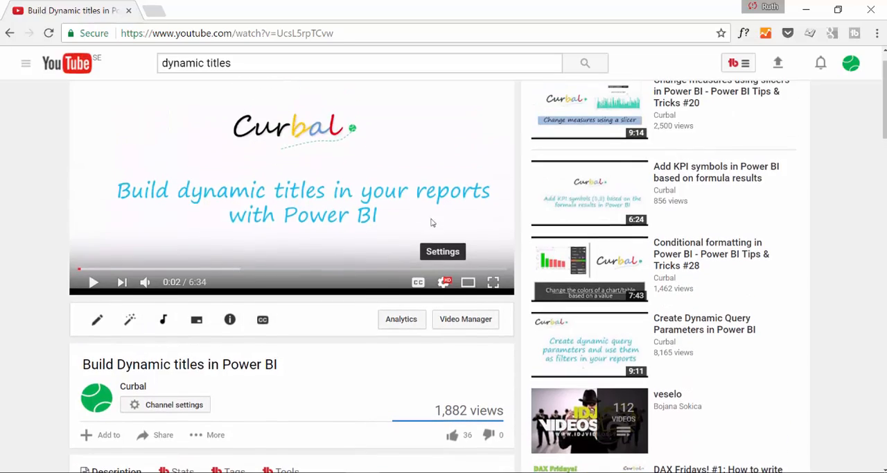
scroll(down, 3)
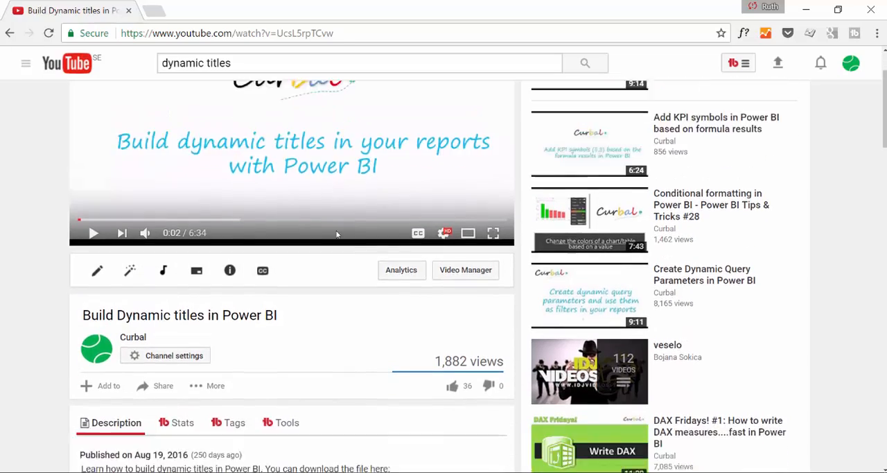
scroll(down, 3)
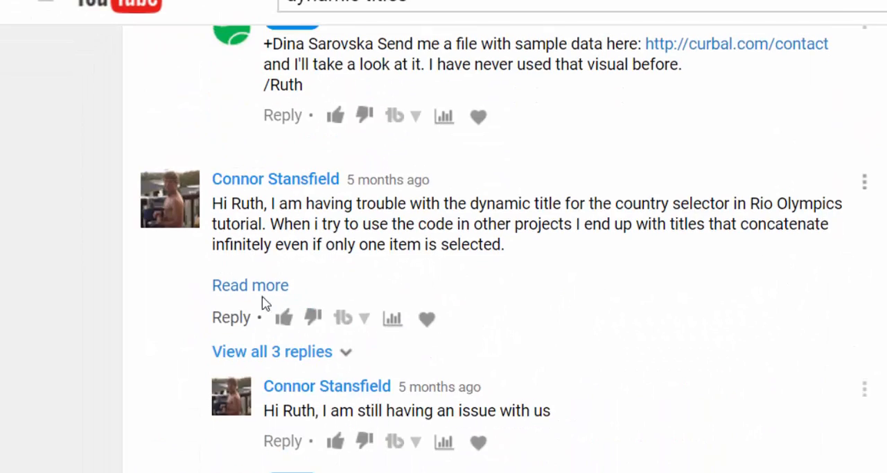
Expand the viewer's comment and select part of its posted CONCATENATEX formula.
click(249, 286)
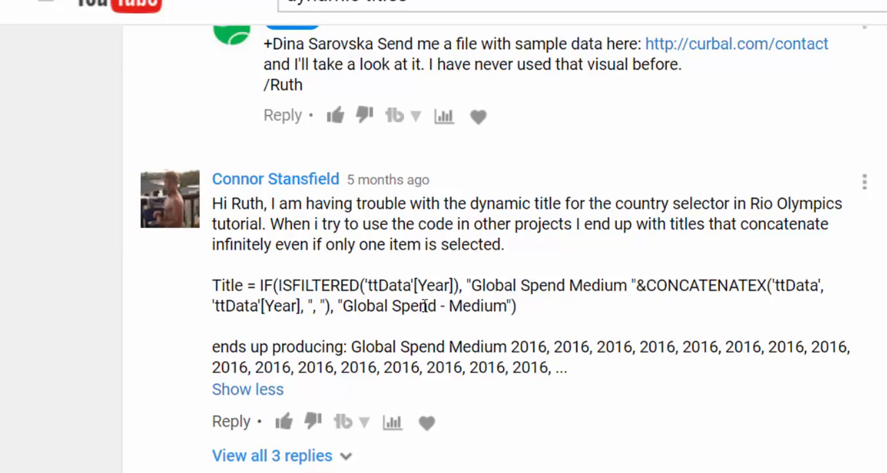
mouse_move(316, 350)
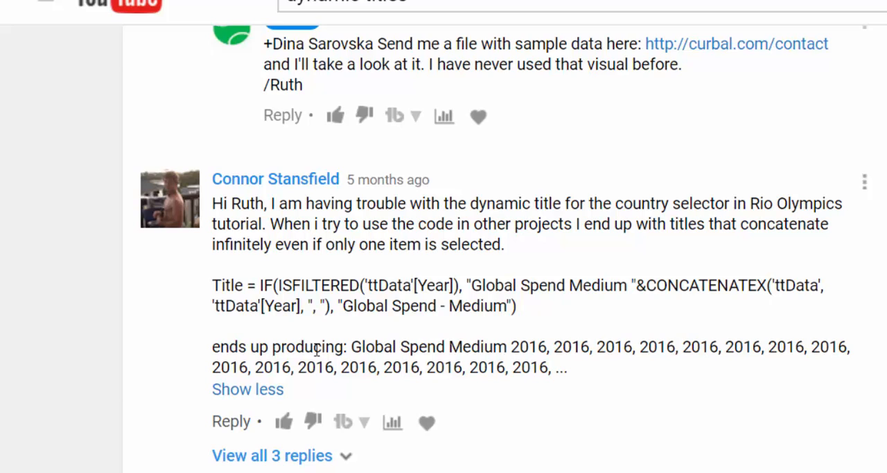
drag(515, 346, 582, 347)
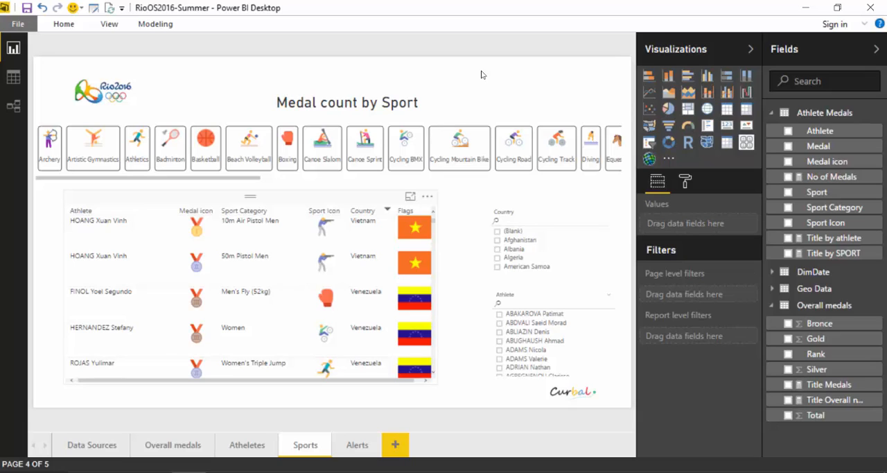
Select the title card, then try Badminton, Basketball and Cycling Mountain Bike in the sport slicer.
click(346, 103)
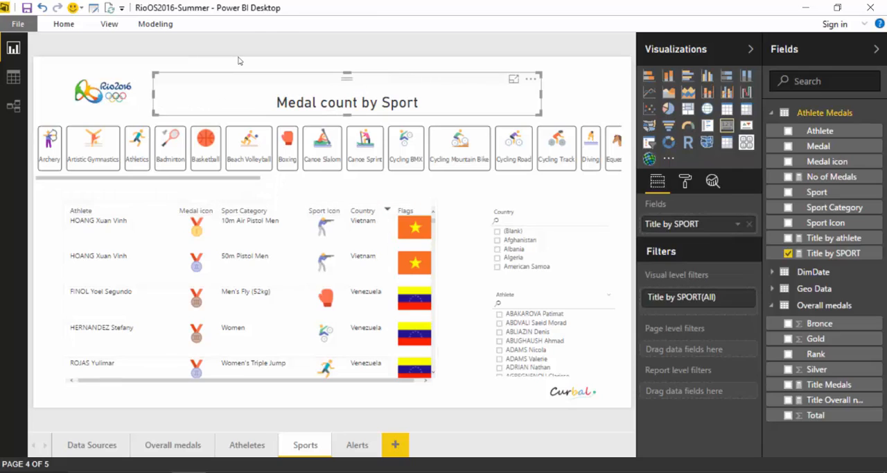
click(347, 103)
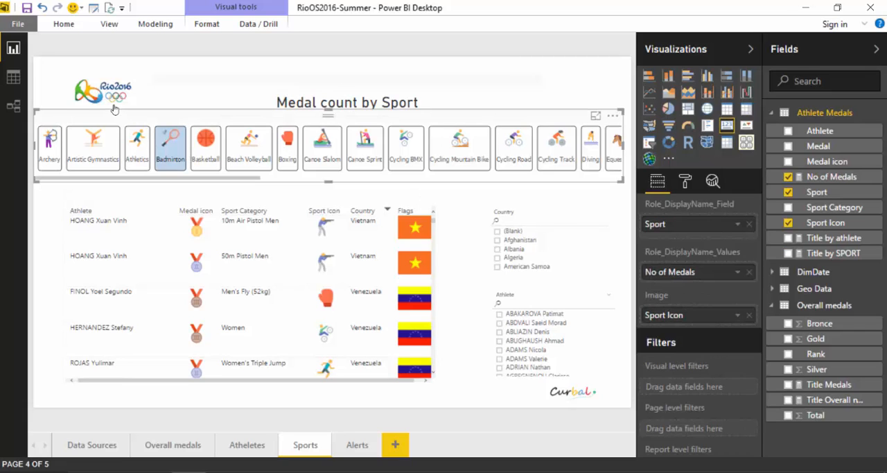
click(170, 145)
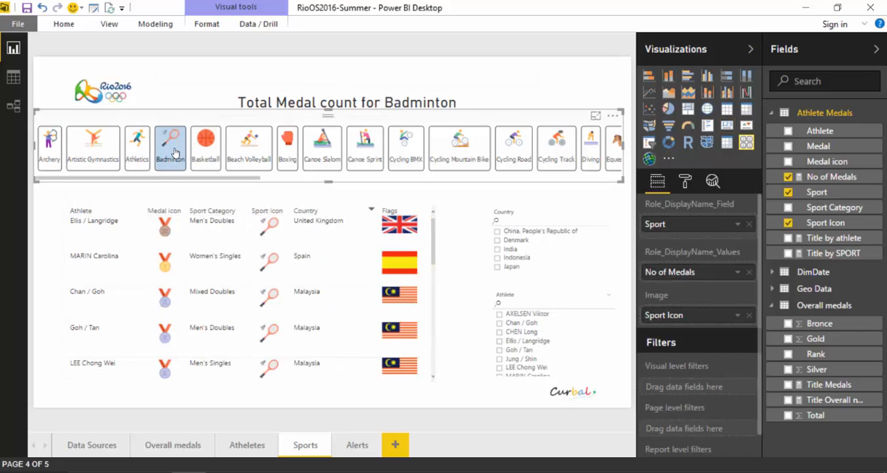
click(205, 145)
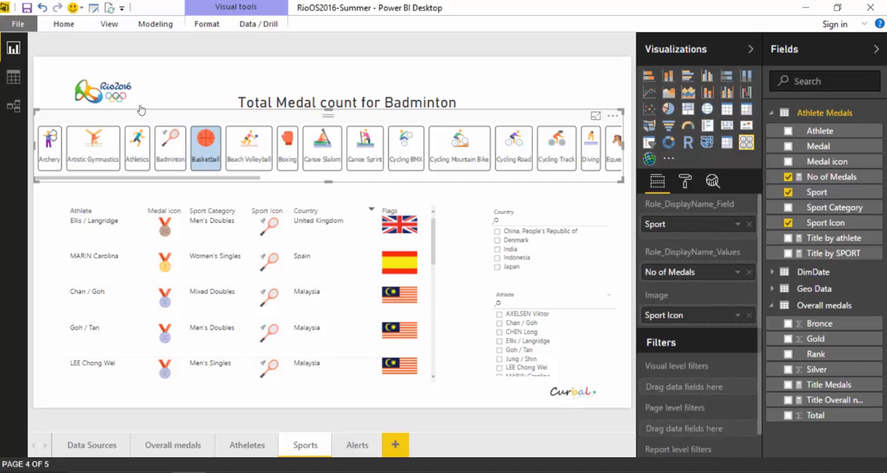
click(248, 138)
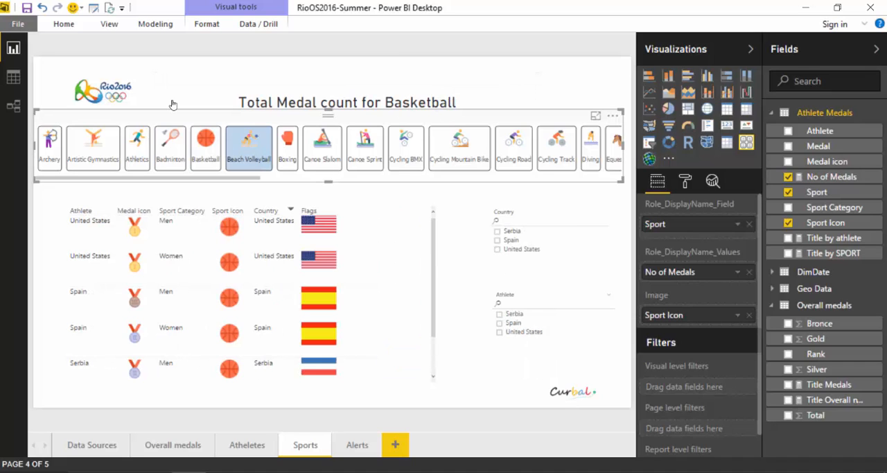
click(459, 147)
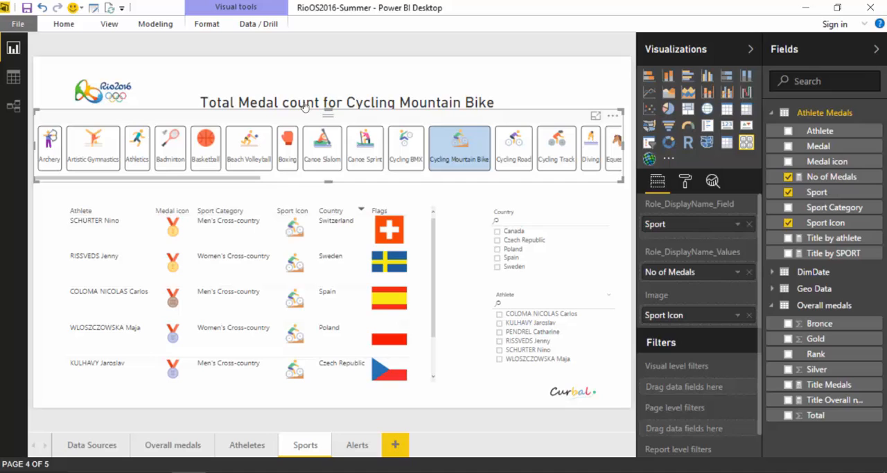
Filter to Canoe Slalom plus Canoe Sprint and reveal the Title by SPORT measure formula.
click(347, 103)
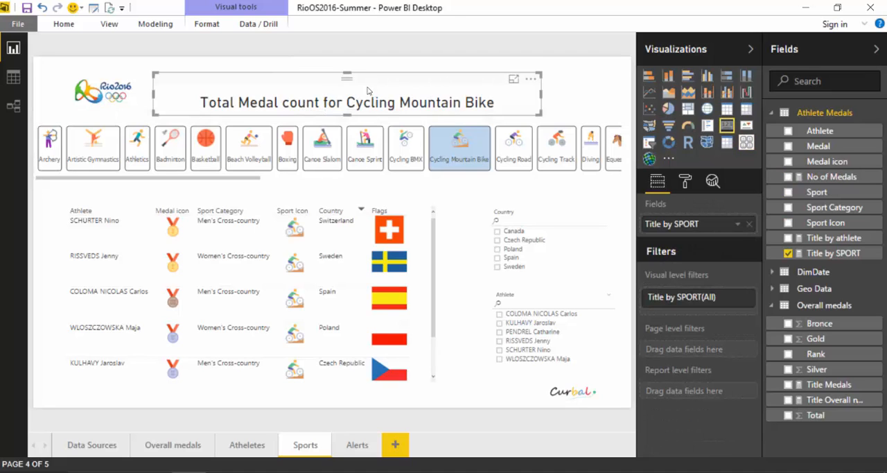
click(404, 142)
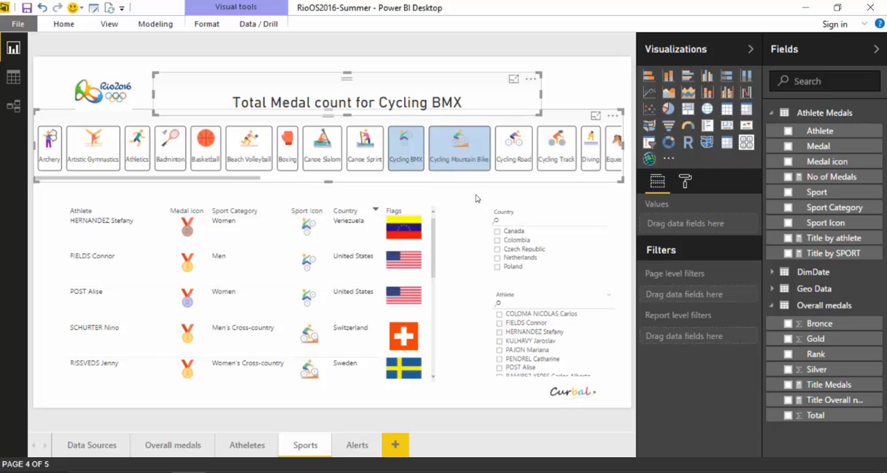
click(322, 147)
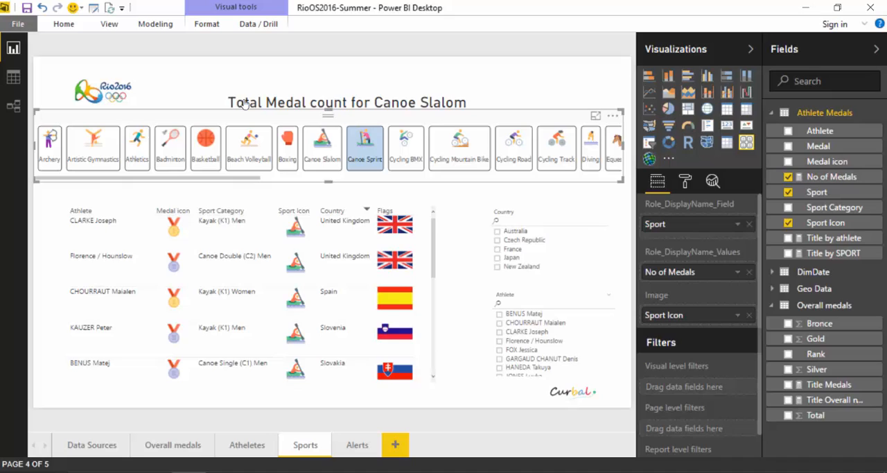
click(322, 147)
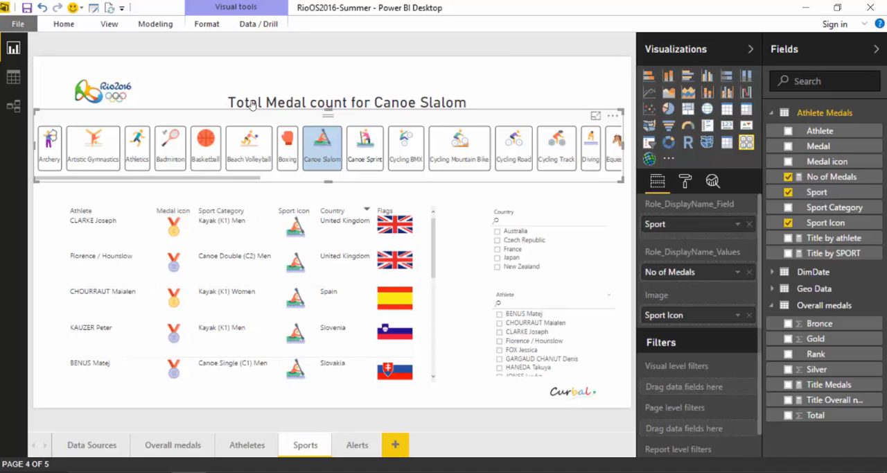
click(363, 147)
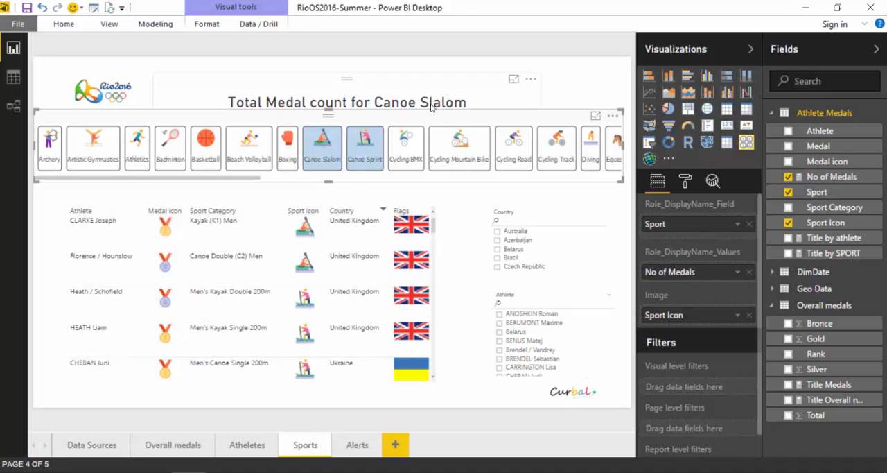
click(833, 252)
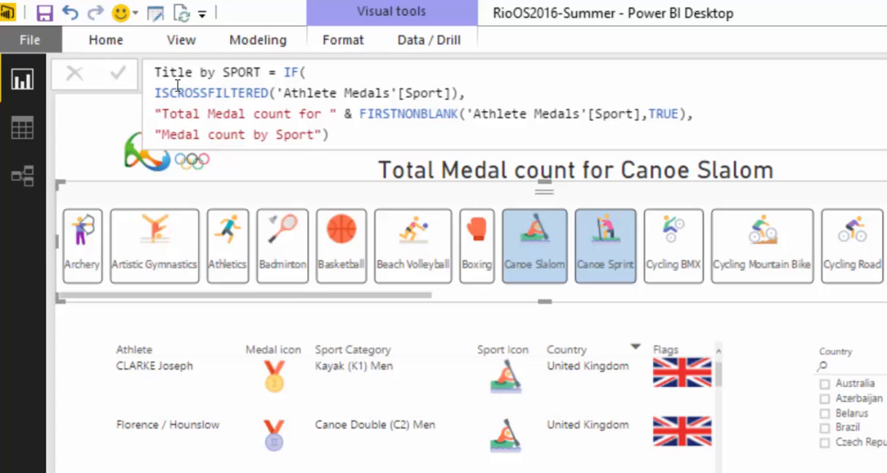
mouse_move(821, 242)
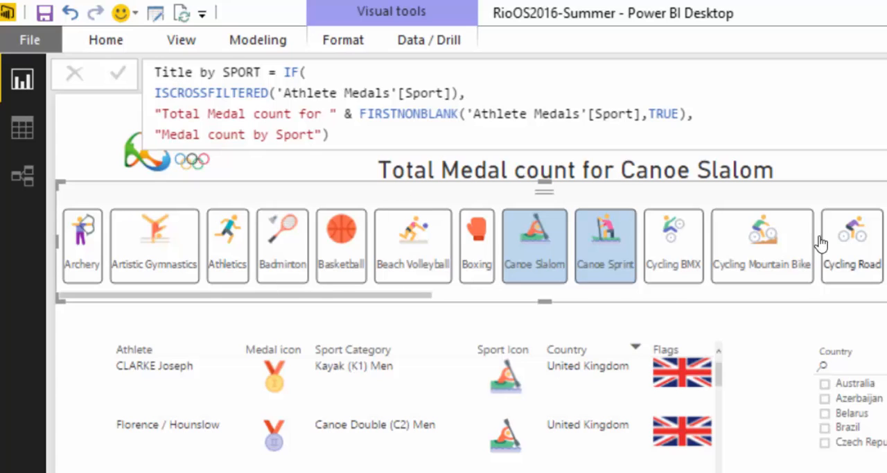
mouse_move(479, 223)
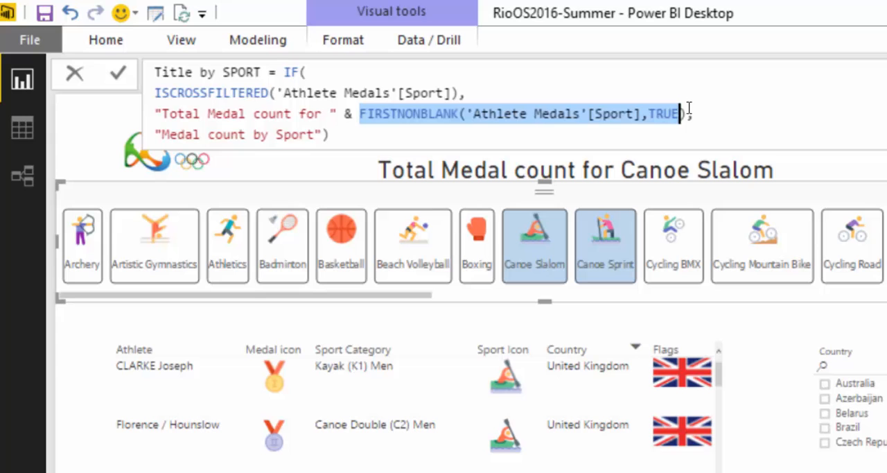
Complete CONCATENATEX('Athlete Medals','Athlete Medals'[Sport], ", ") and close the measure's parentheses.
text(CONCATENATEX(,)
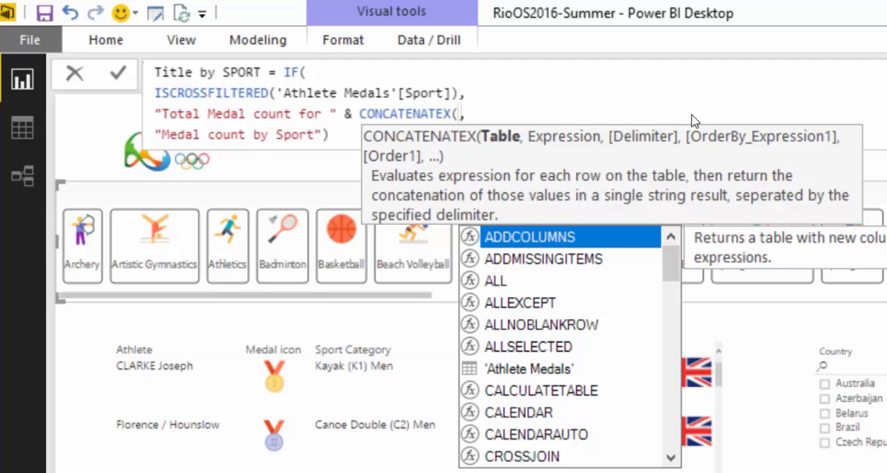
text(AL)
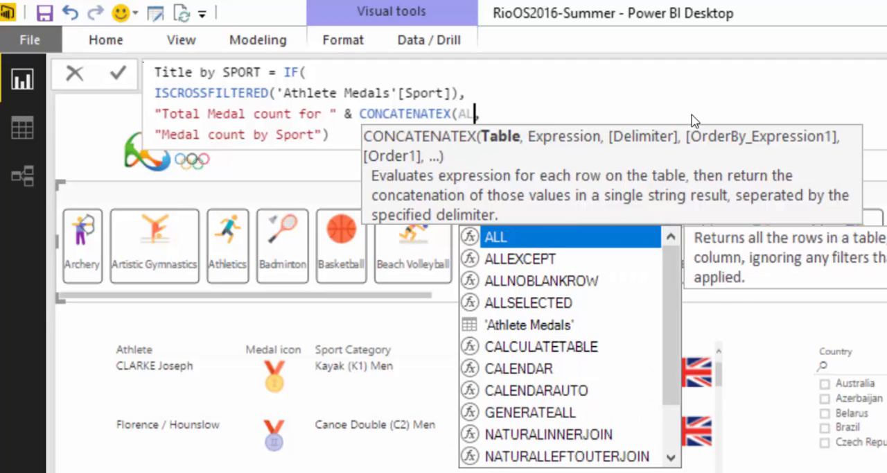
click(529, 324)
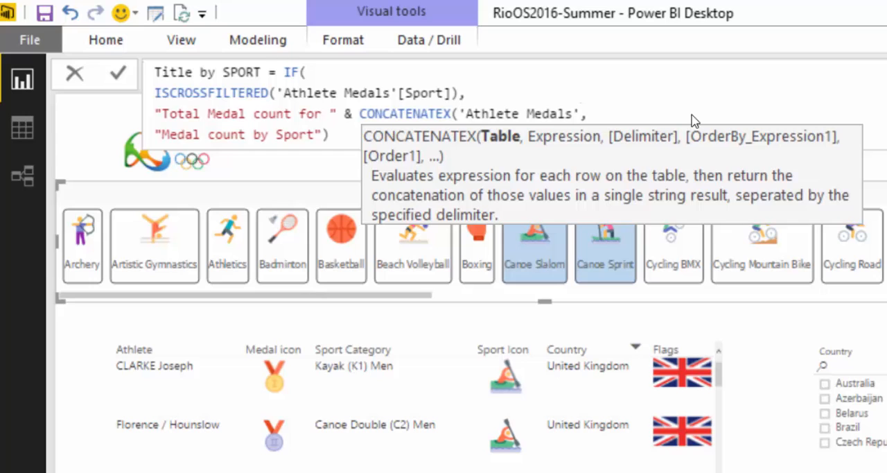
text(Athlete Medals'[s)
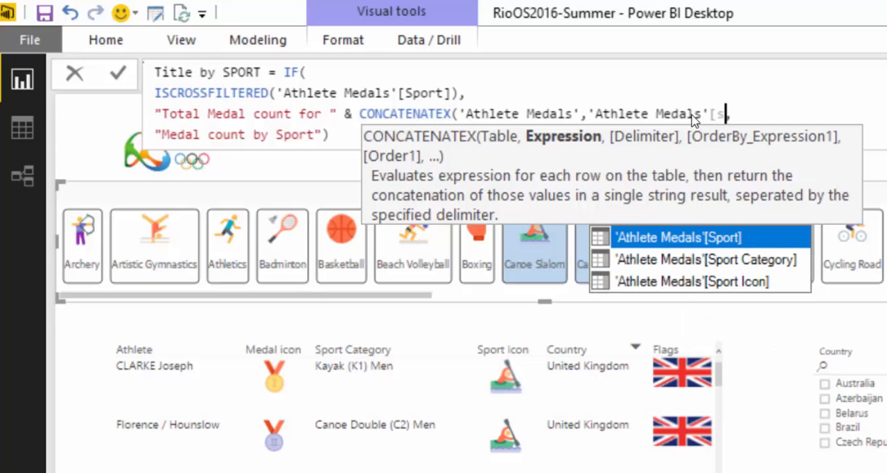
click(679, 237)
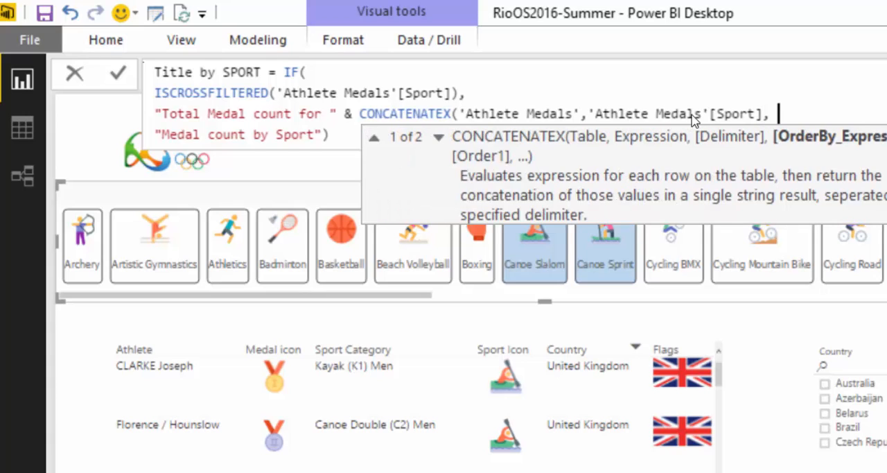
mouse_move(757, 90)
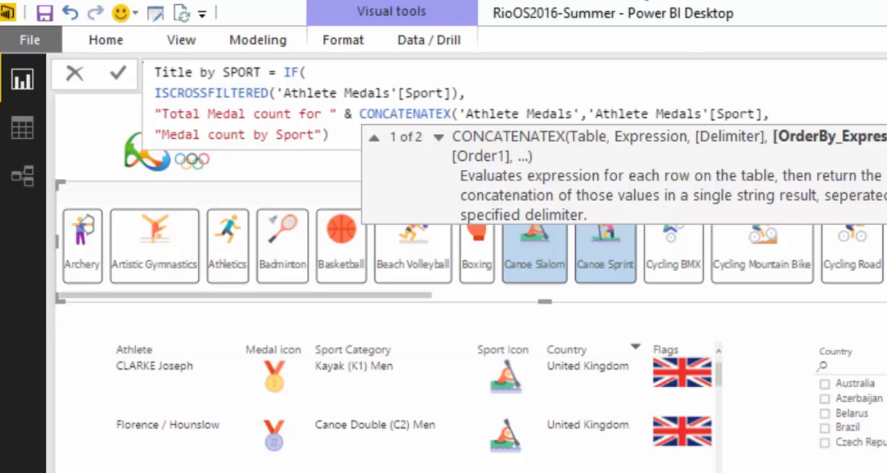
text(", ")
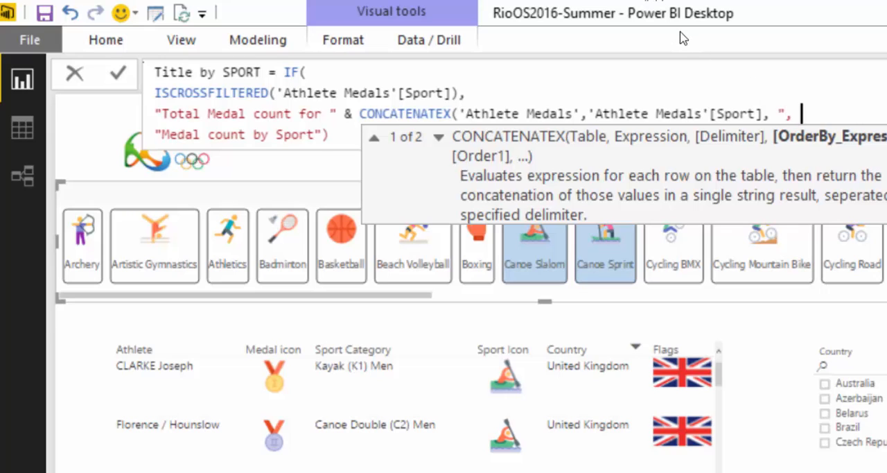
text("),)
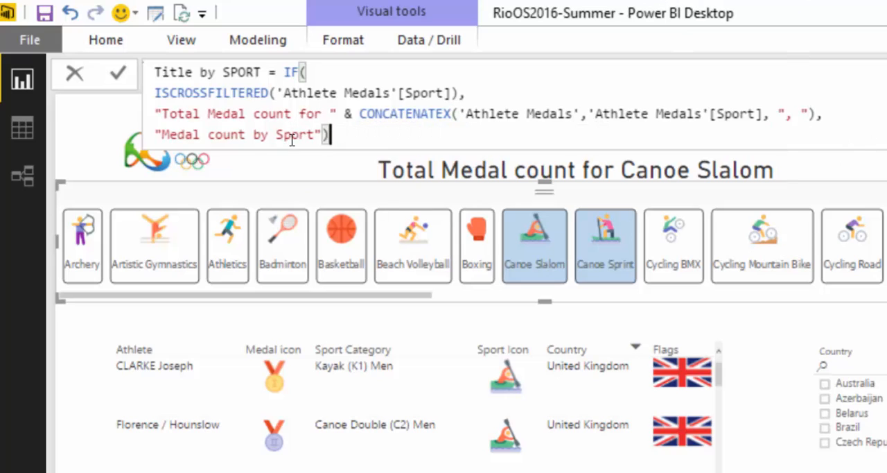
mouse_move(693, 256)
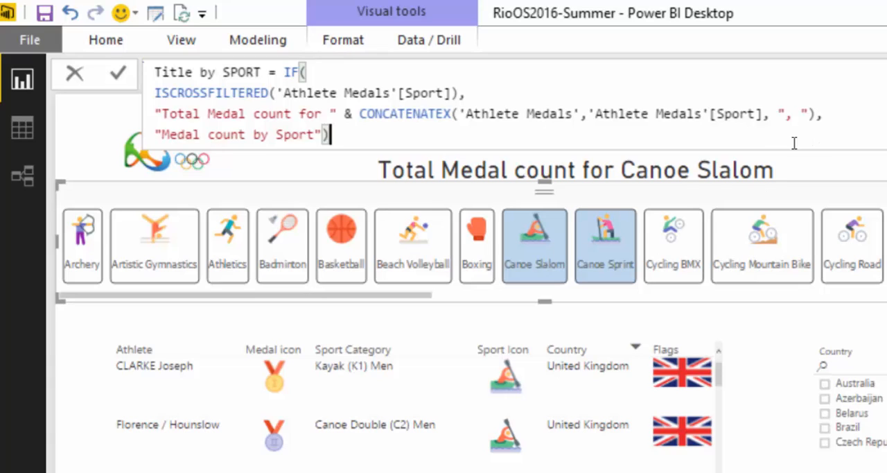
mouse_move(401, 177)
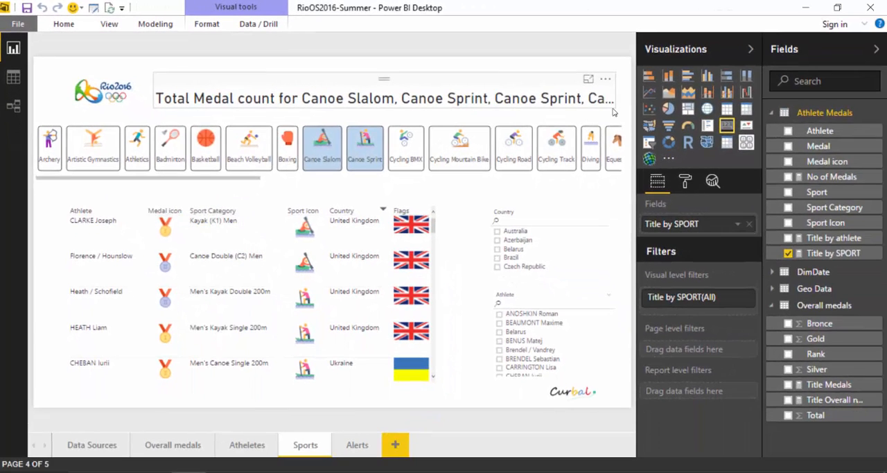
click(381, 99)
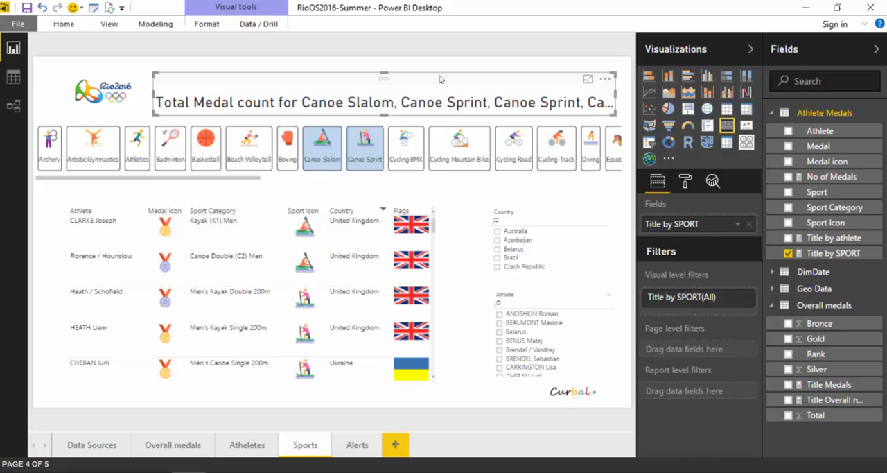
click(201, 9)
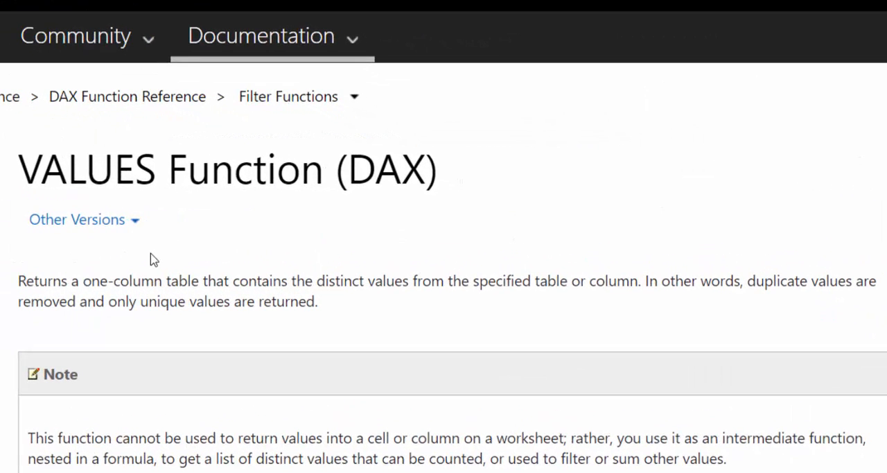
mouse_move(34, 179)
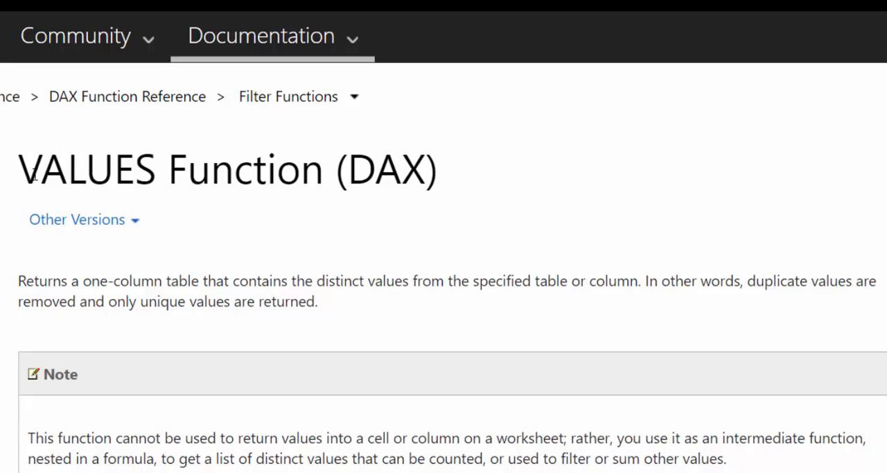
mouse_move(485, 308)
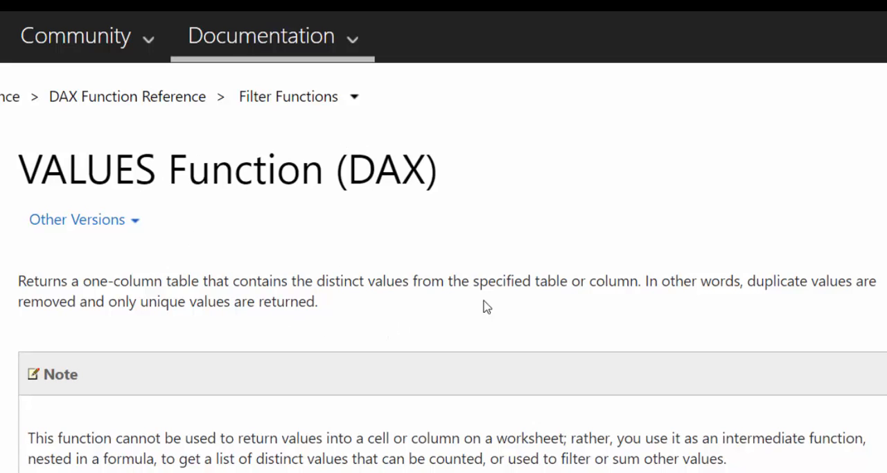
Highlight the VALUES description: returns a one-column table of distinct, unique values.
double_click(36, 280)
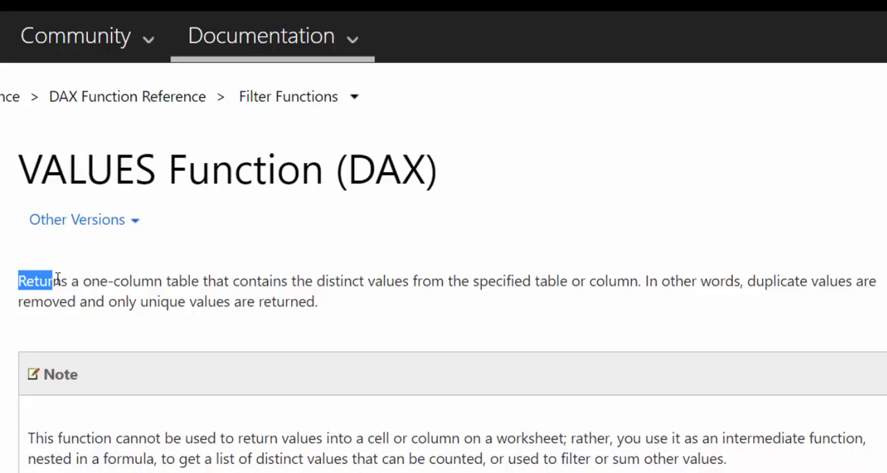
drag(34, 280, 225, 280)
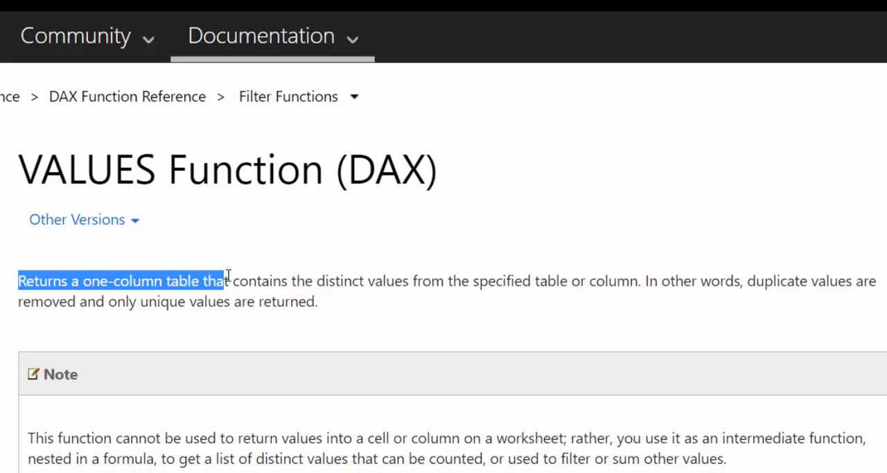
drag(227, 280, 411, 280)
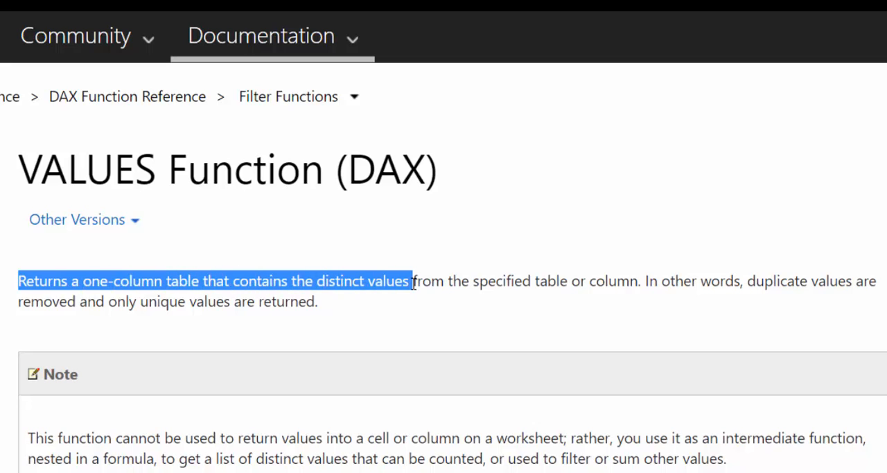
drag(410, 280, 616, 280)
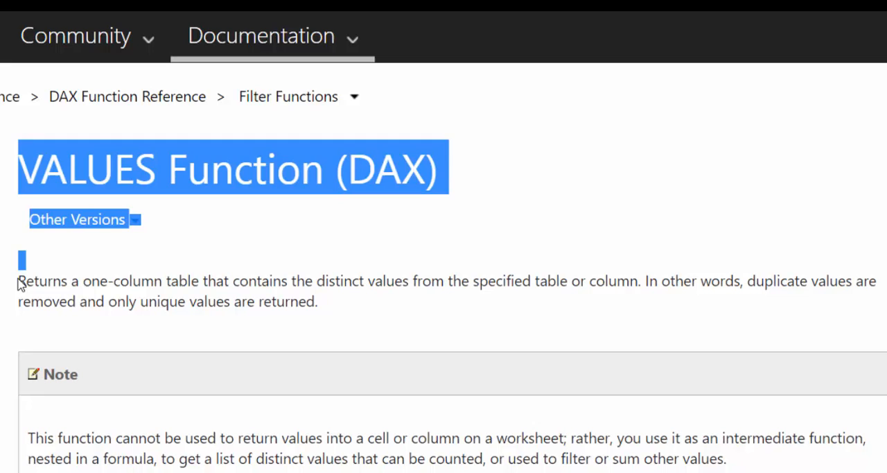
click(255, 279)
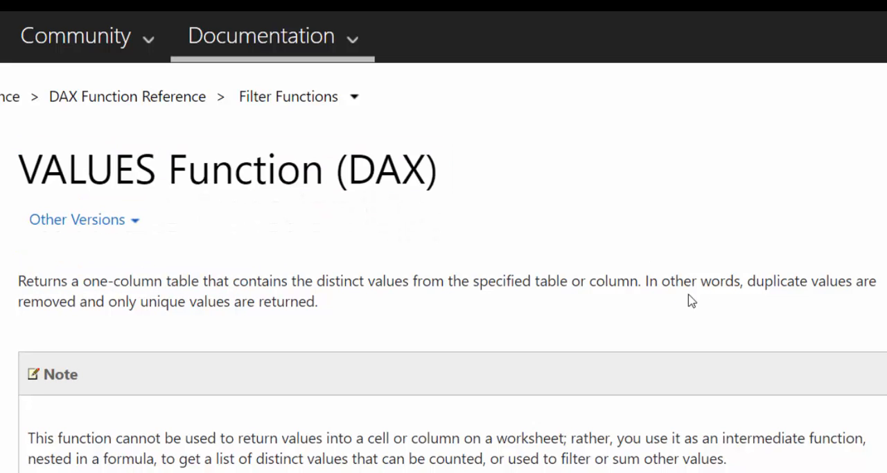
drag(649, 280, 829, 280)
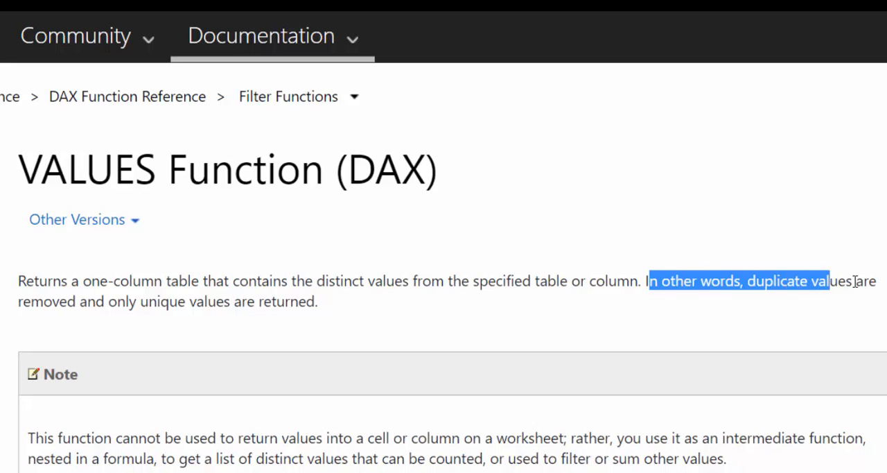
drag(829, 280, 317, 301)
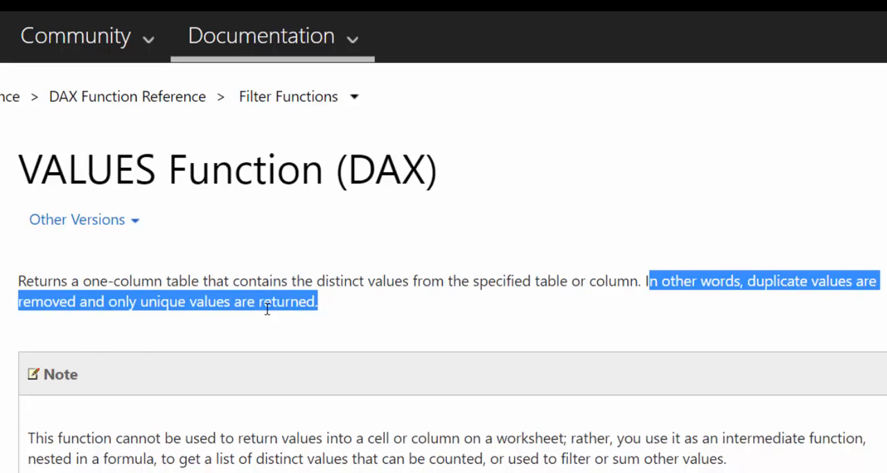
mouse_move(419, 319)
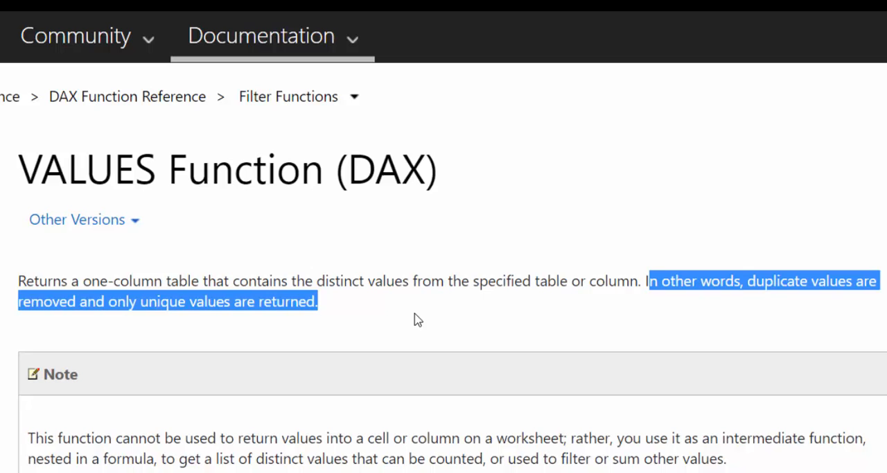
mouse_move(424, 321)
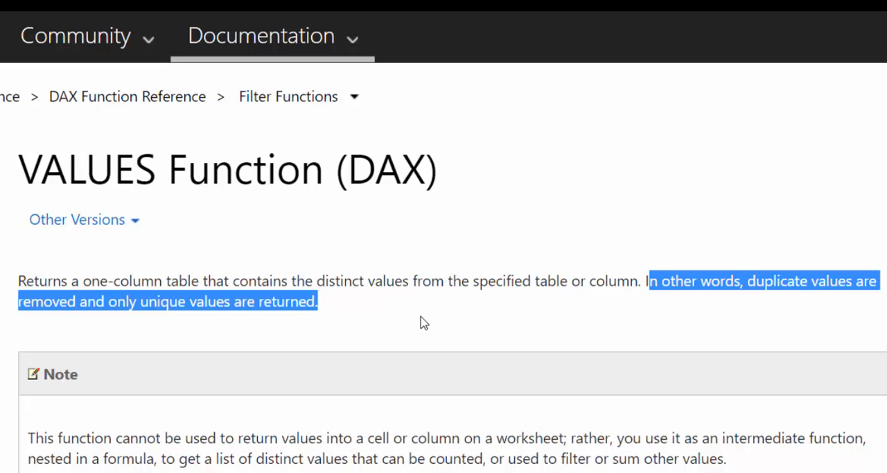
Read down to Syntax and Return Value, highlighting that unique values are returned.
scroll(down, 3)
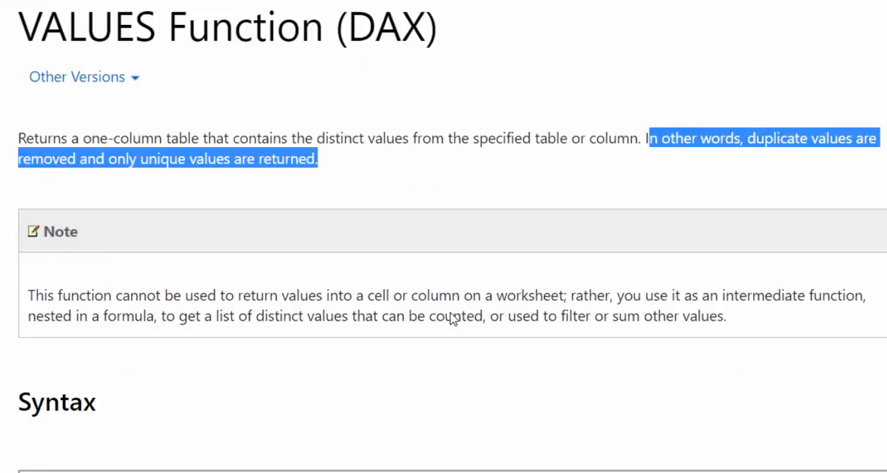
scroll(down, 3)
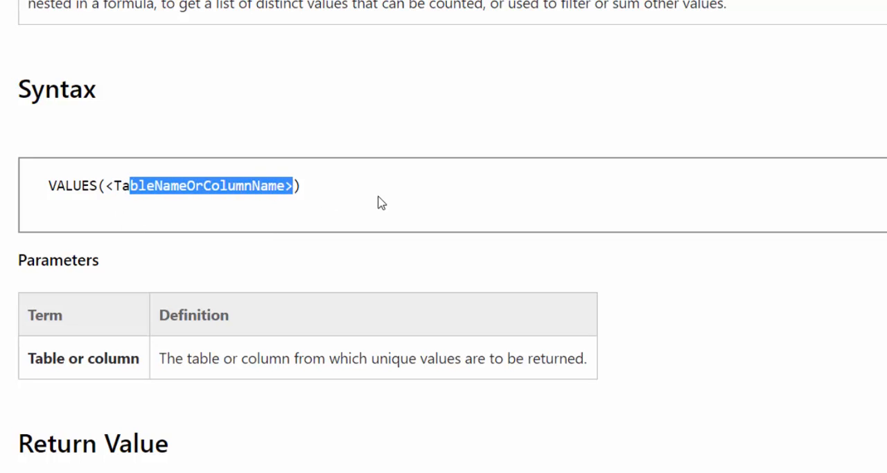
scroll(down, 3)
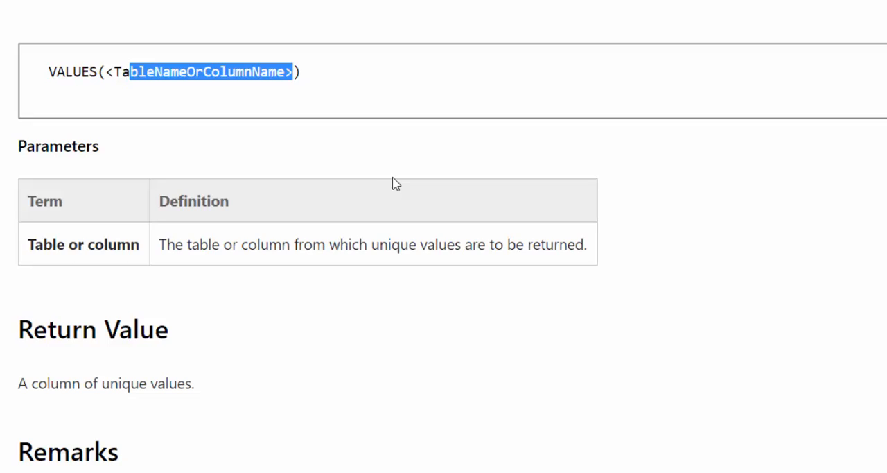
scroll(down, 3)
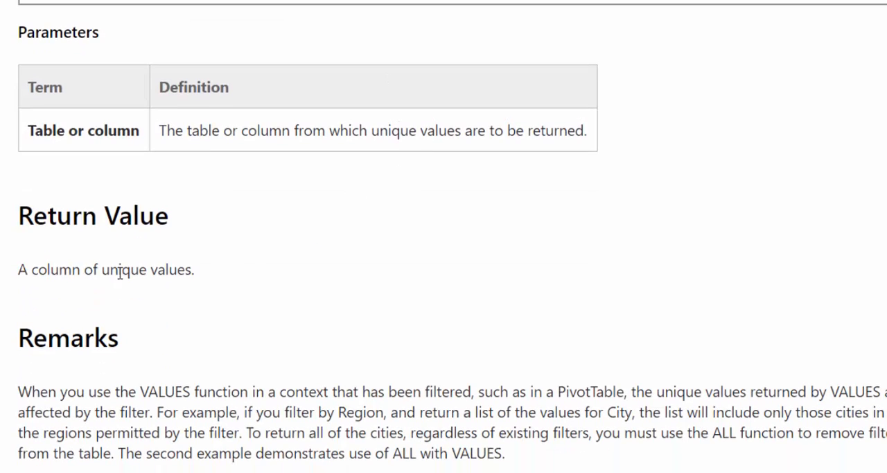
drag(50, 271, 194, 270)
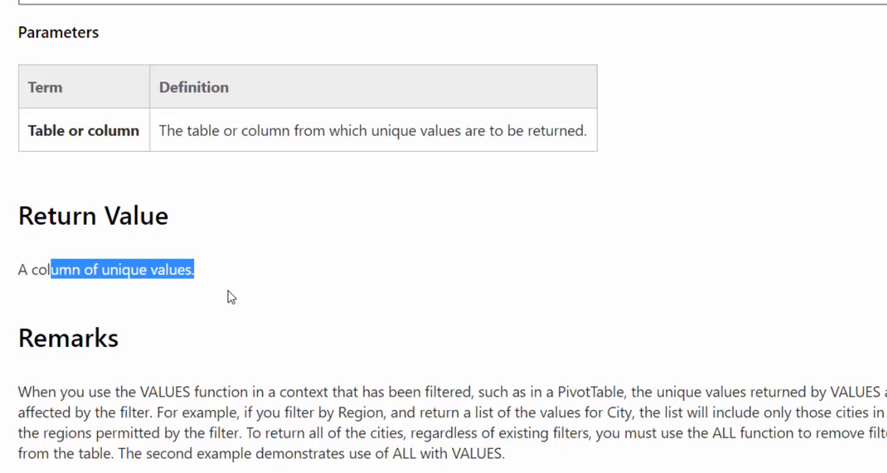
scroll(up, 3)
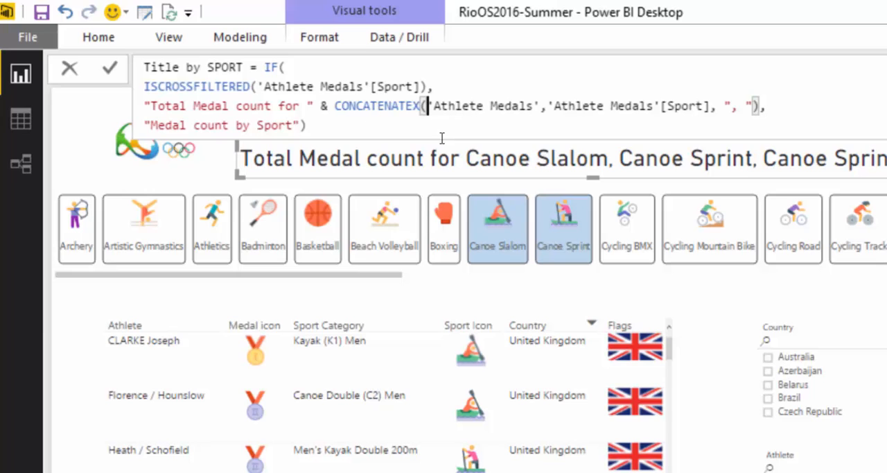
Wrap the CONCATENATEX table in VALUES('Athlete Medals'[Sport]) and collapse the formula bar.
text(VAL)
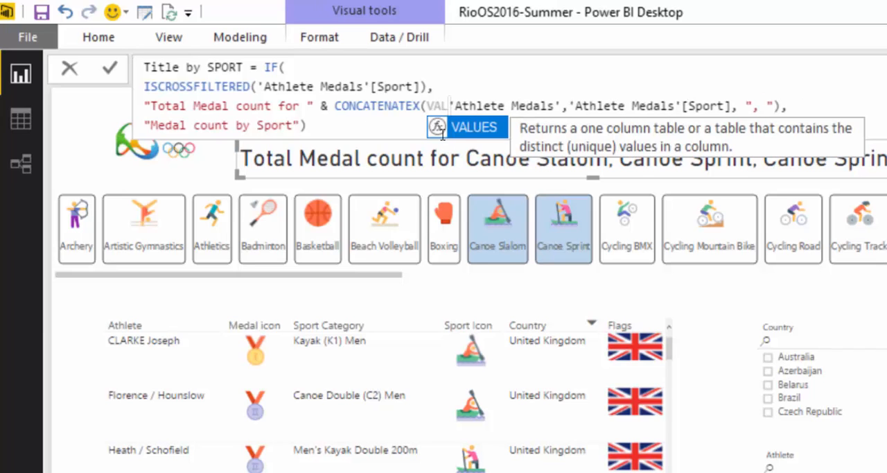
click(474, 128)
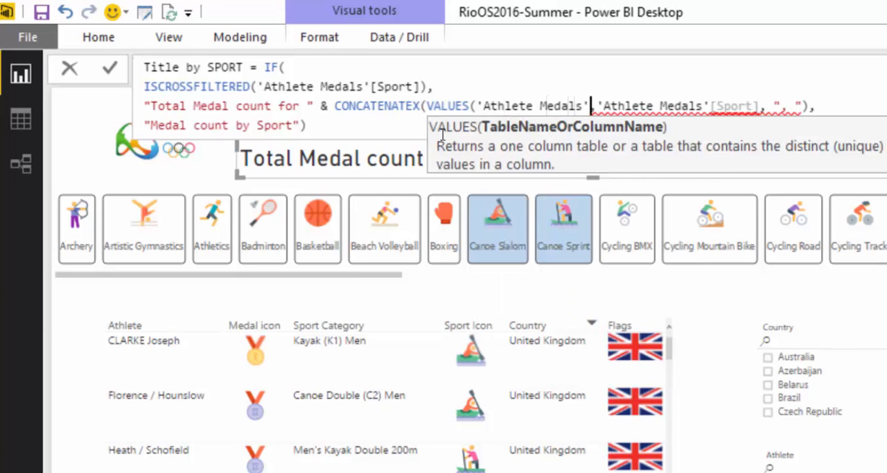
text(S)
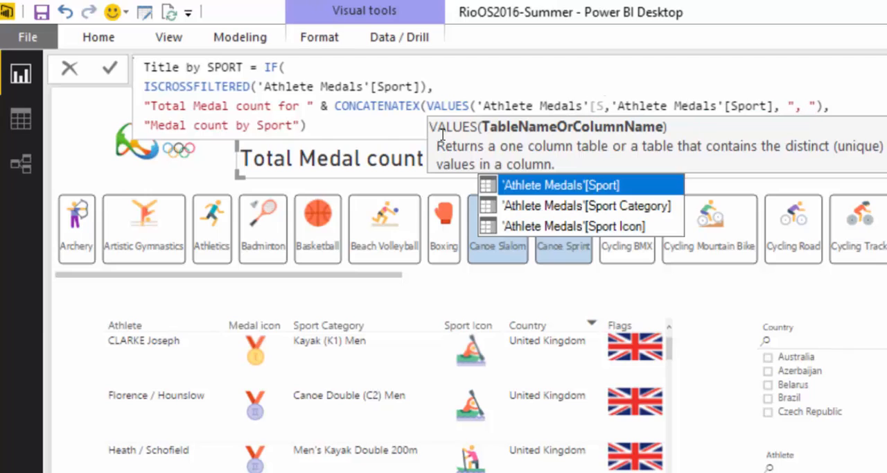
click(562, 185)
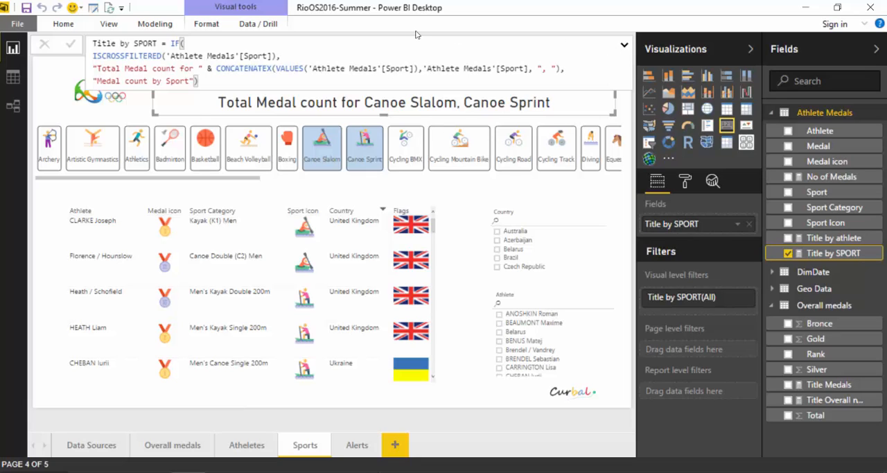
click(624, 45)
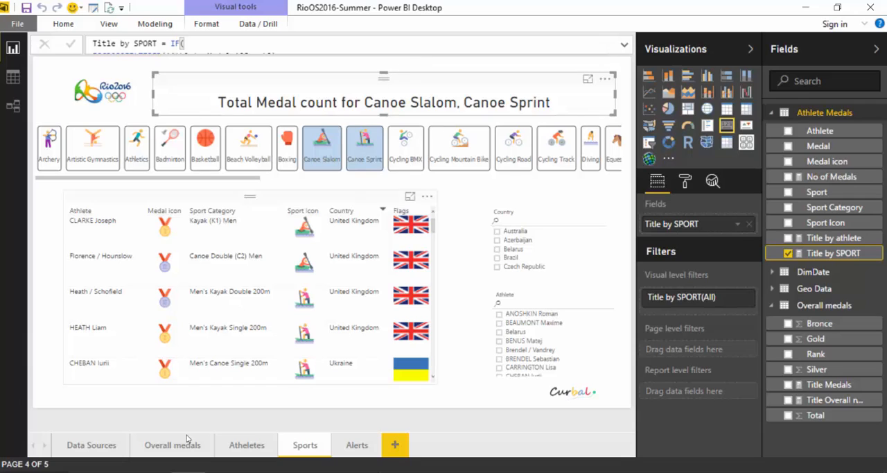
Go to the Overall medals page and reveal its title card's measure formula.
click(91, 444)
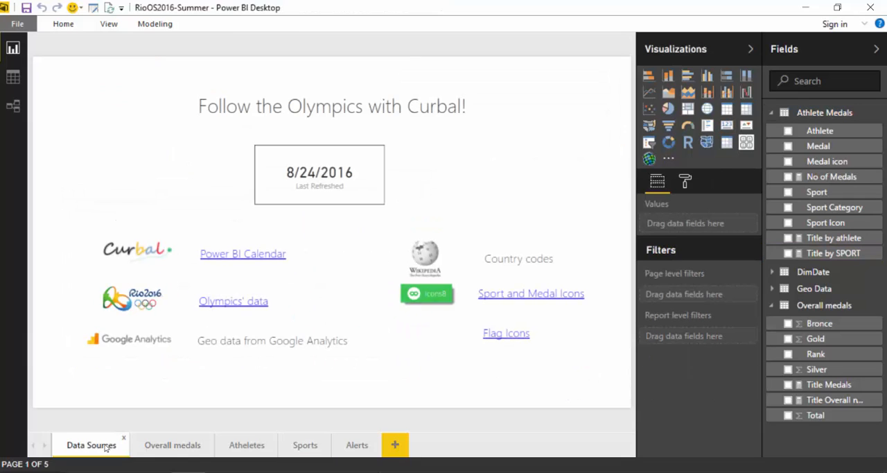
click(172, 443)
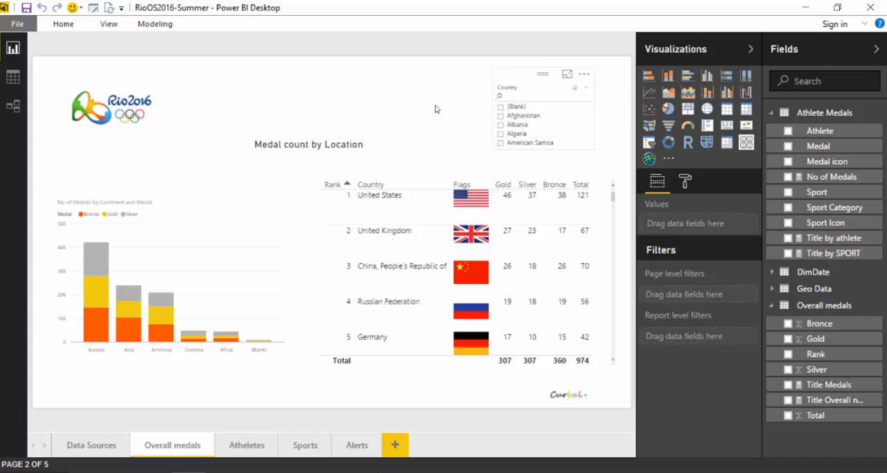
click(308, 144)
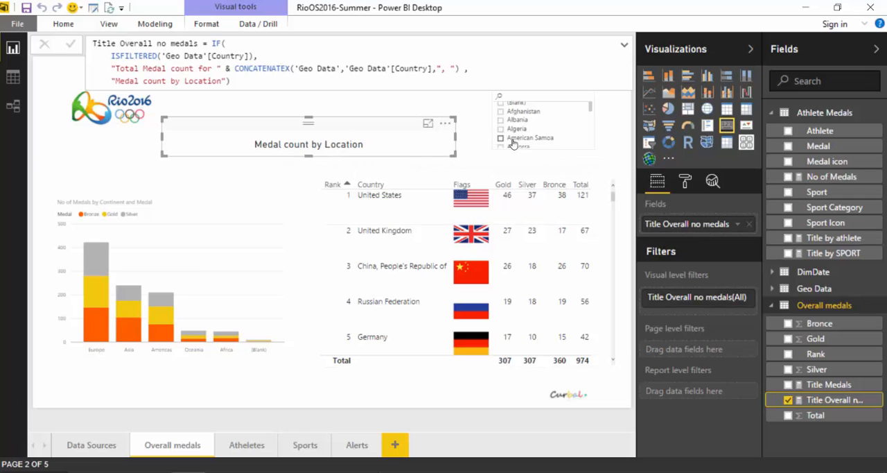
Test the title with Belgium ticked, cleared, then Europe's Gold bar selected.
click(518, 127)
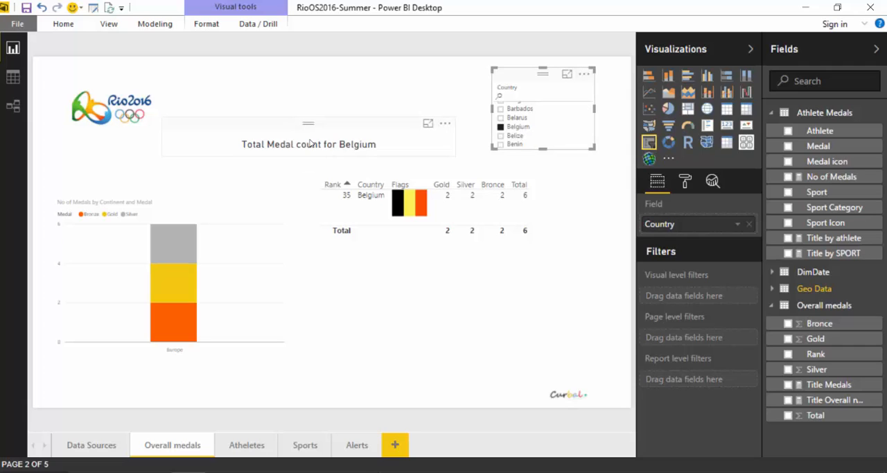
click(572, 86)
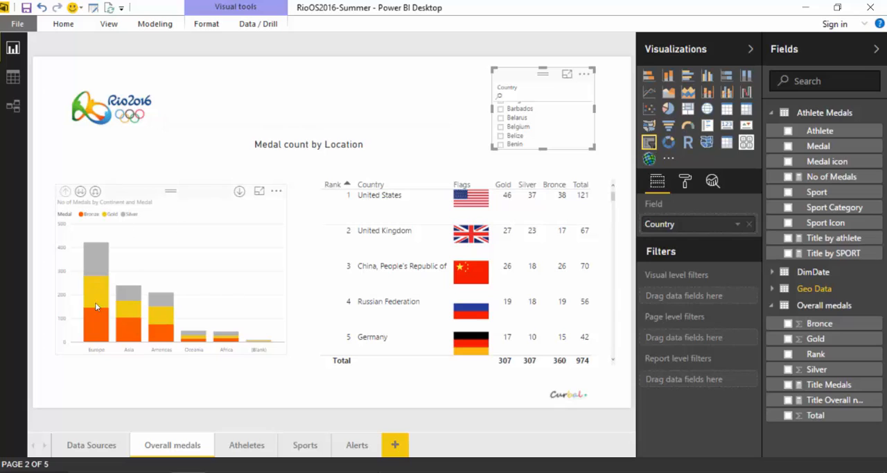
mouse_move(97, 269)
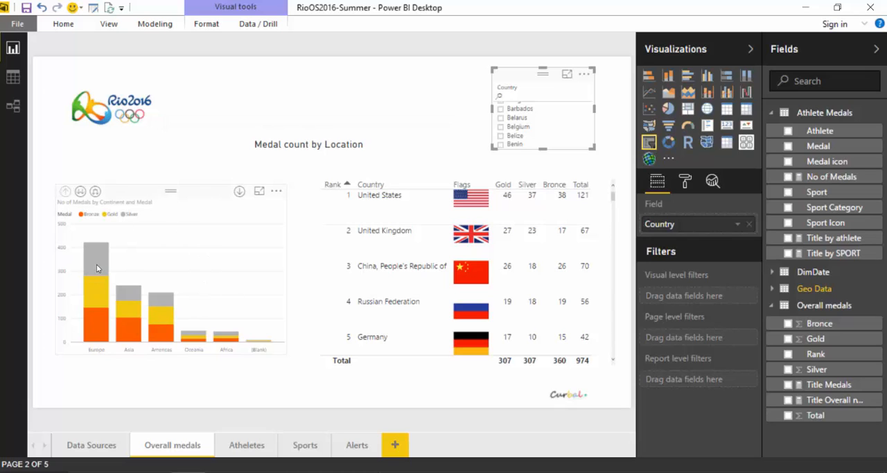
click(96, 263)
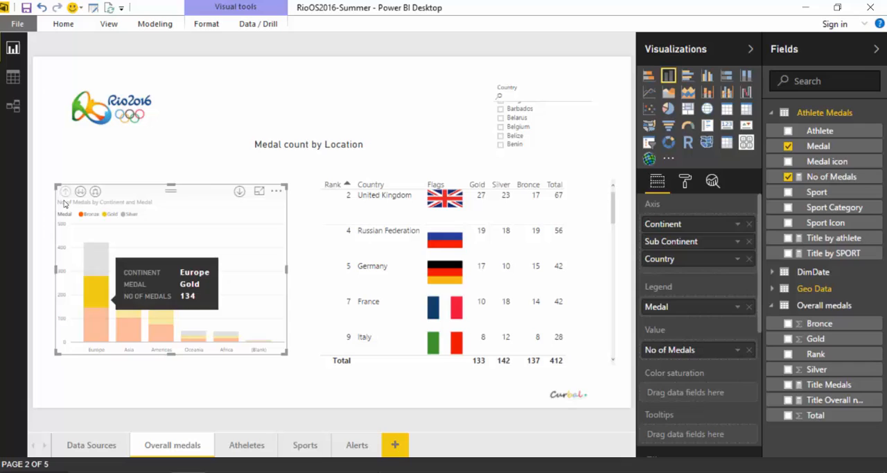
mouse_move(66, 193)
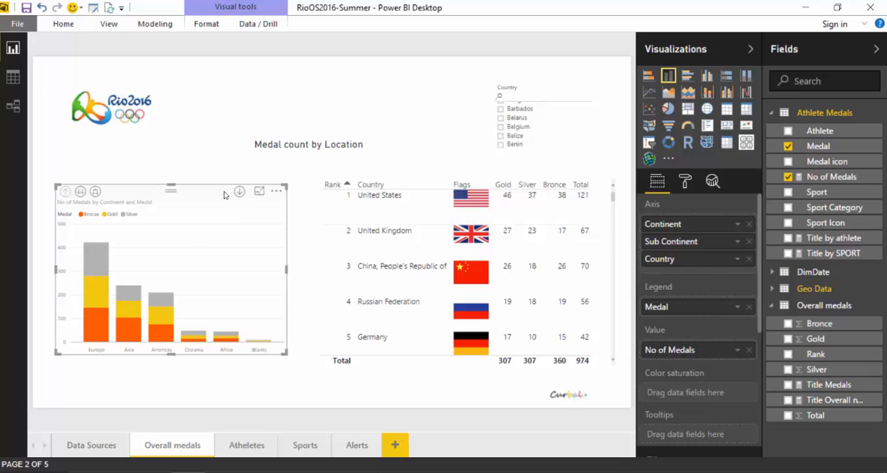
mouse_move(178, 204)
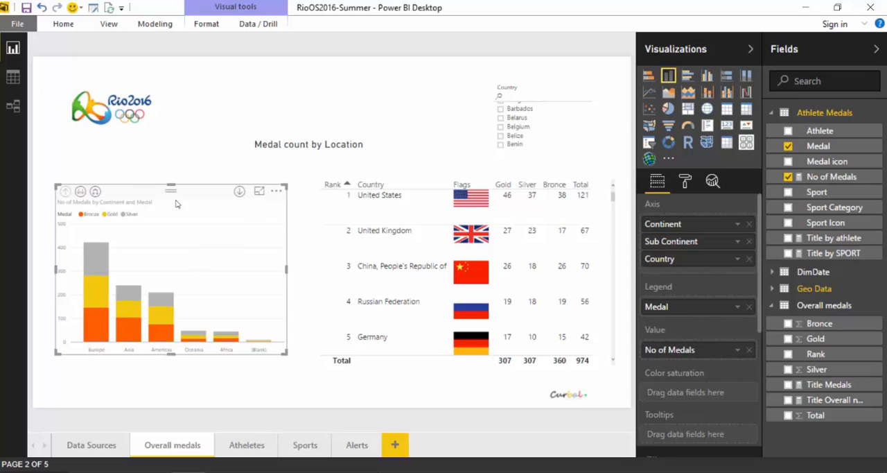
mouse_move(233, 272)
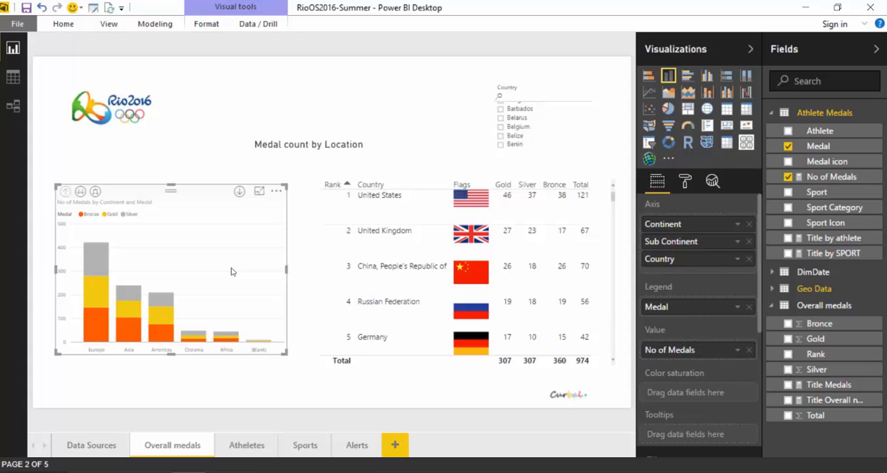
mouse_move(215, 222)
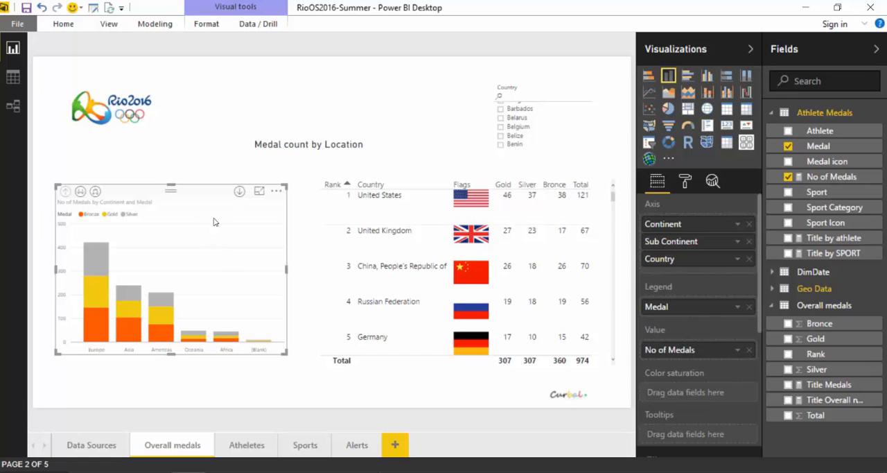
mouse_move(211, 270)
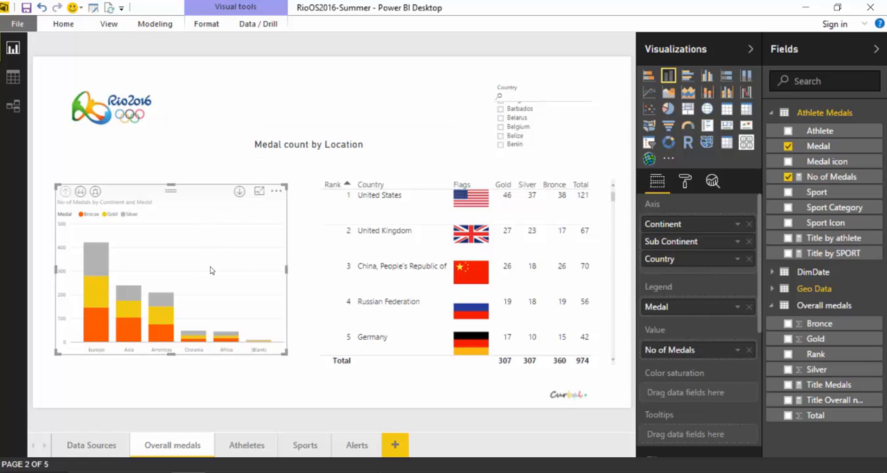
mouse_move(186, 316)
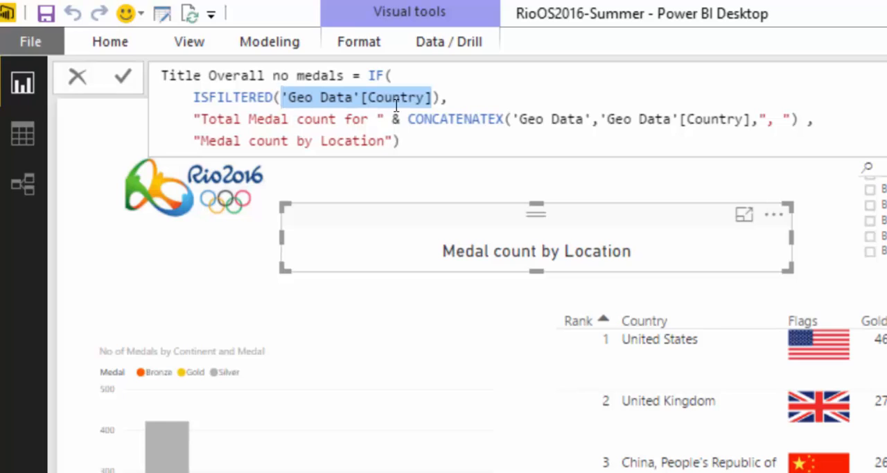
Rewrite the condition as ISFILTERED on Medal || ISFILTERED on Continent and begin replacing CONCATENATEX.
text(AL)
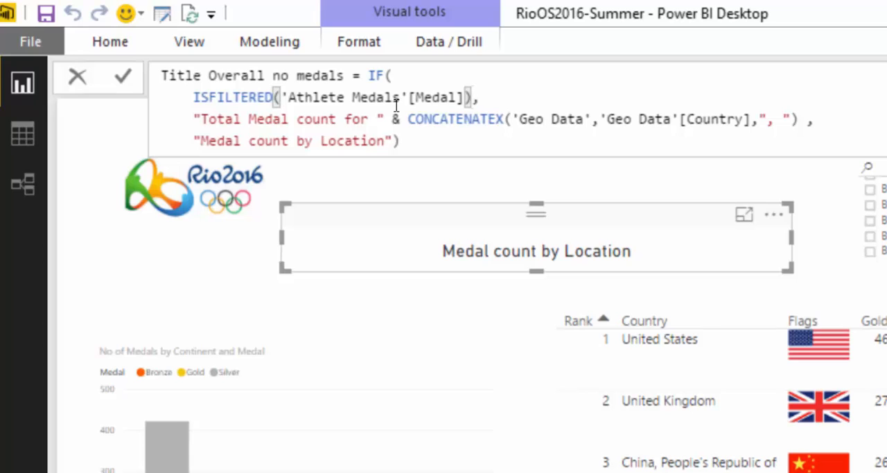
text(||)
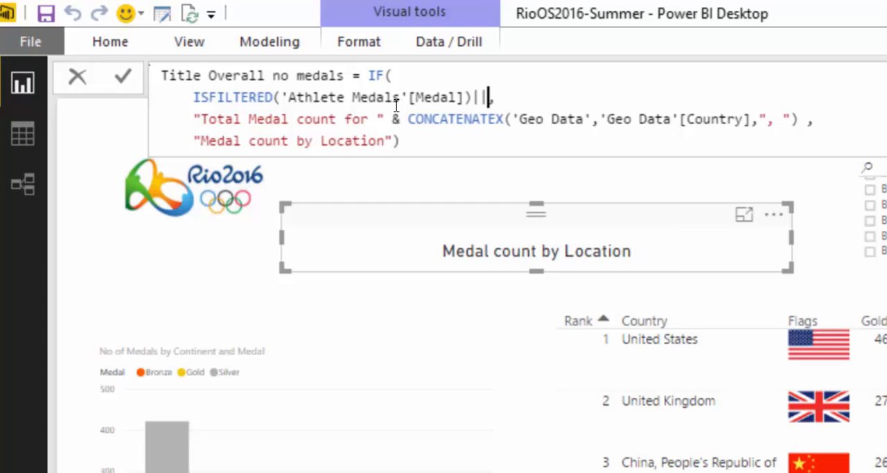
text(IS)
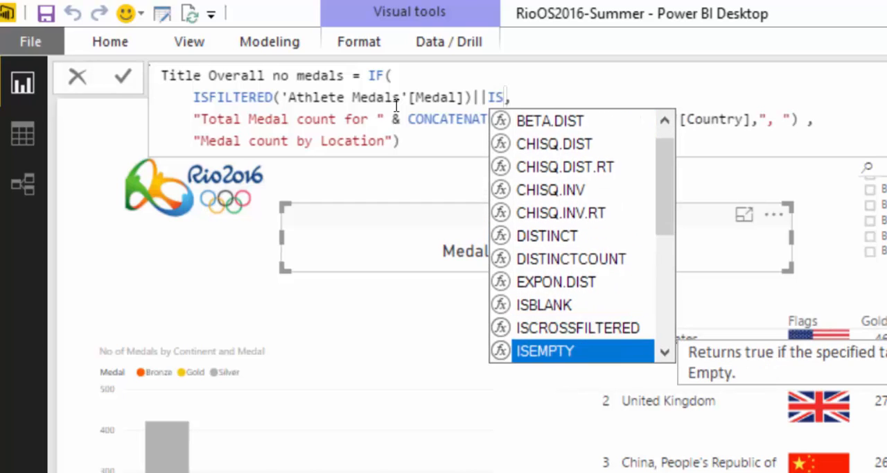
text(FILTERED('Geo Data'[Continent)
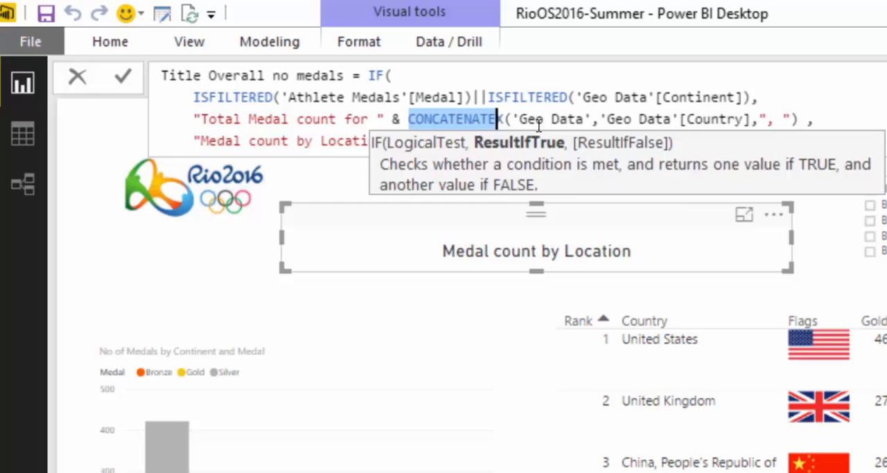
text(X)
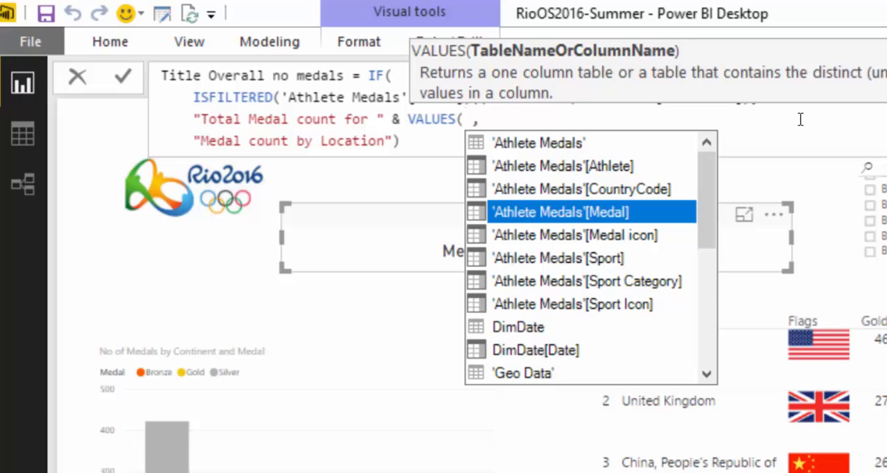
Append VALUES of Medal & " and " & VALUES('Geo Data'[Continent]) and commit the measure.
click(560, 212)
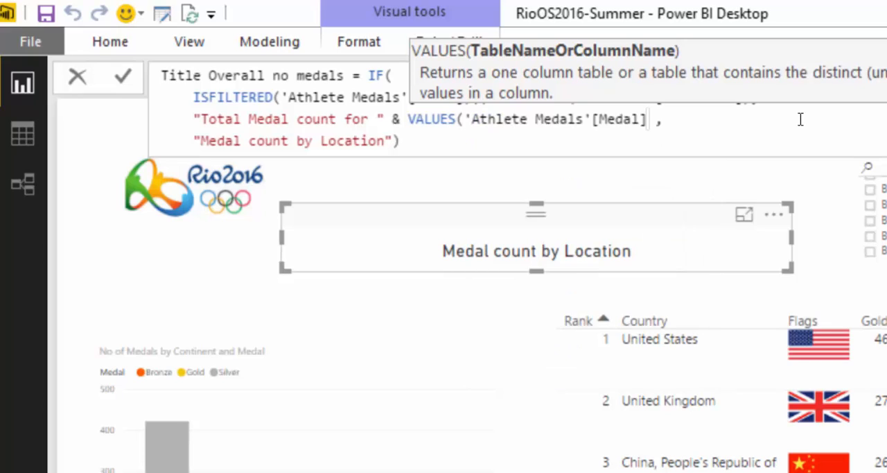
text(&)
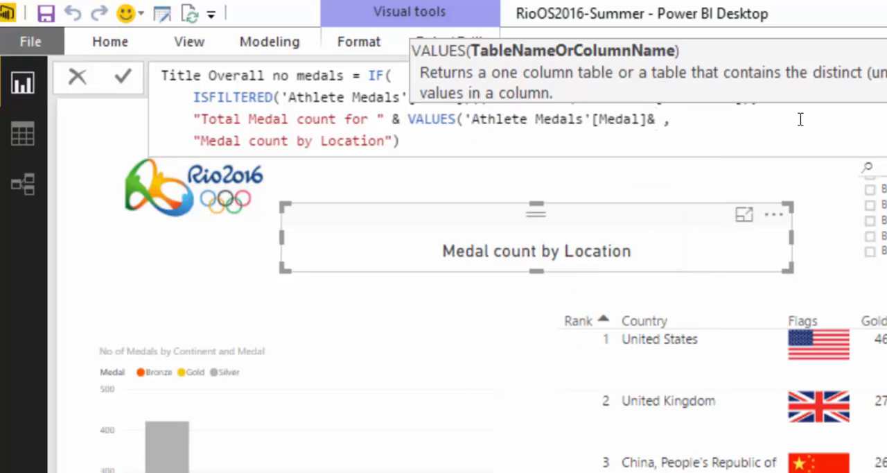
text(A)
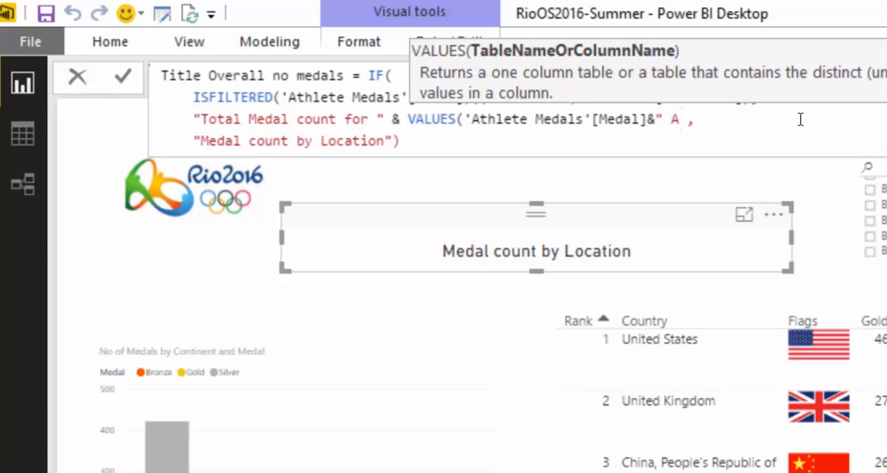
text(nd ")
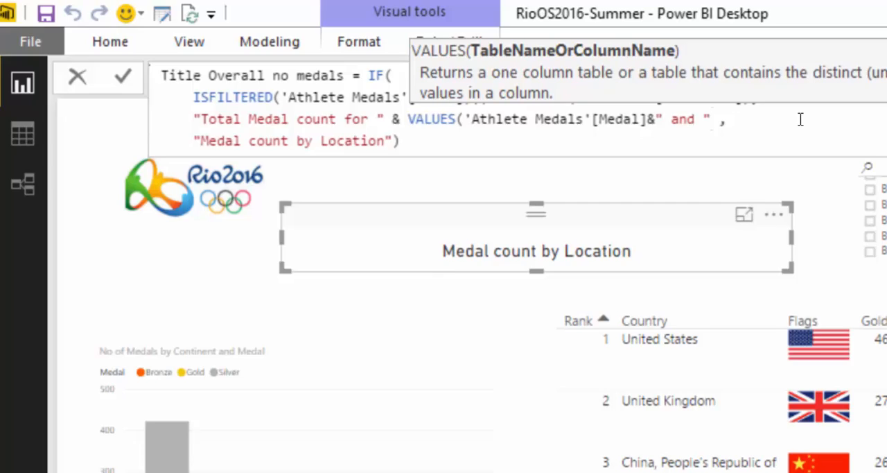
text(val)
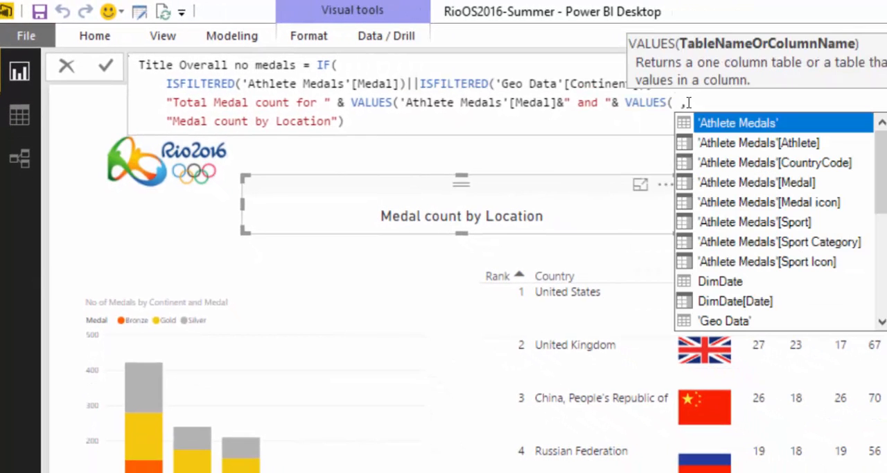
text(ge)
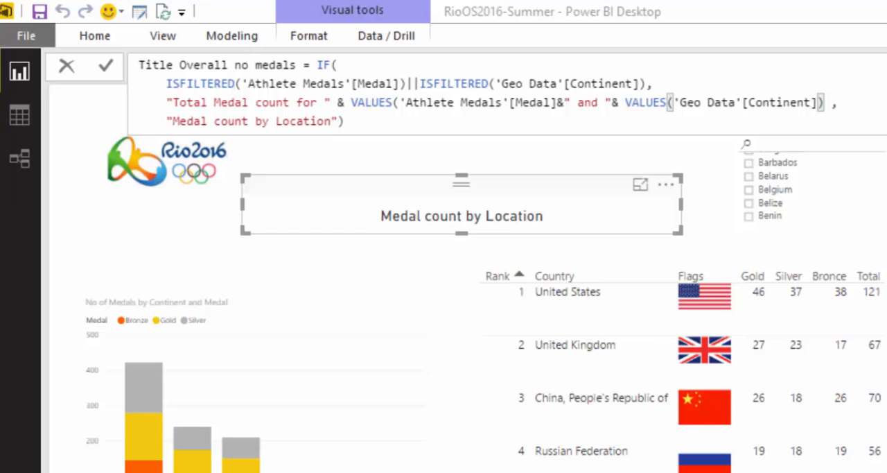
click(105, 65)
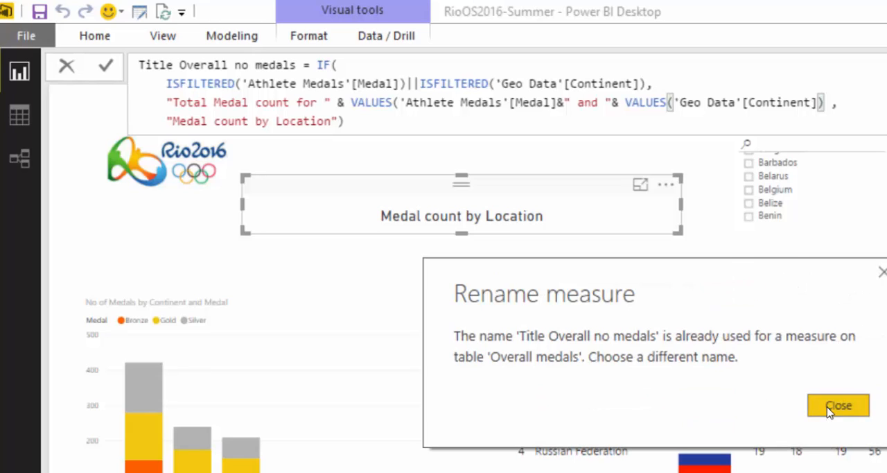
Dismiss the duplicate-name warning and rename the measure to Title medals/continent.
click(837, 405)
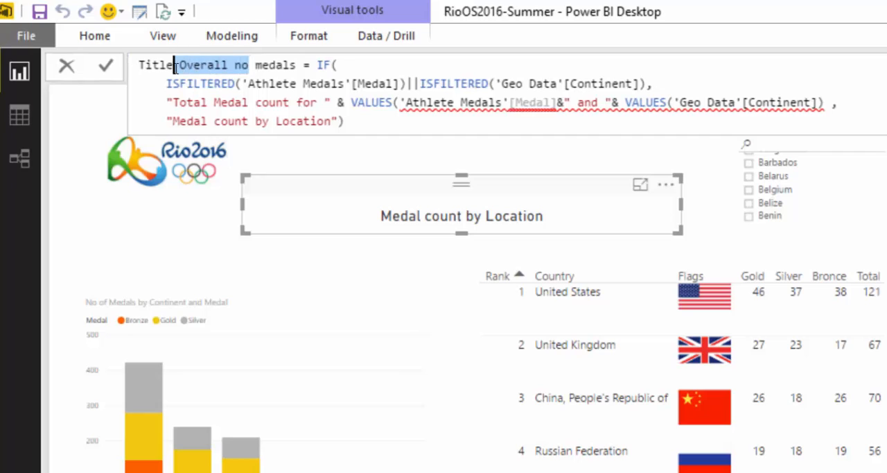
key(Delete)
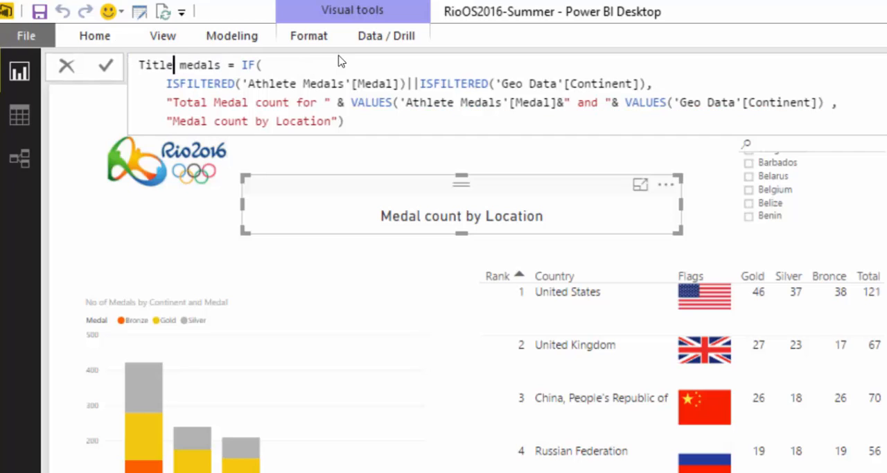
click(105, 64)
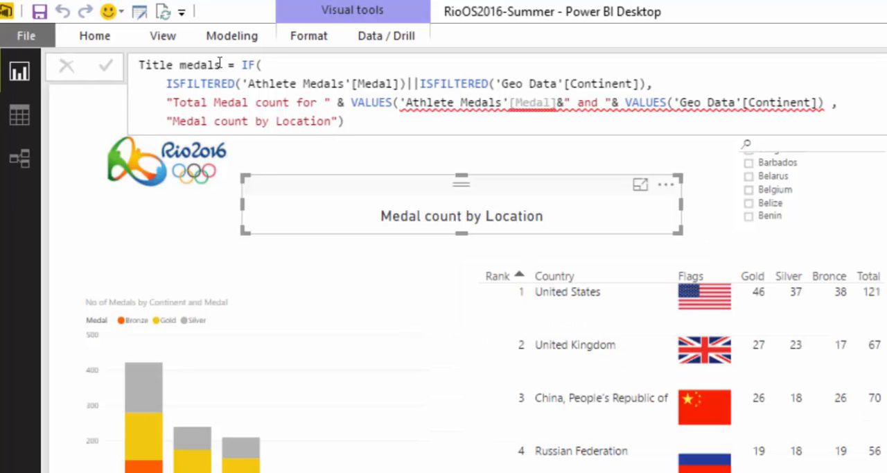
text(/continent)
text())
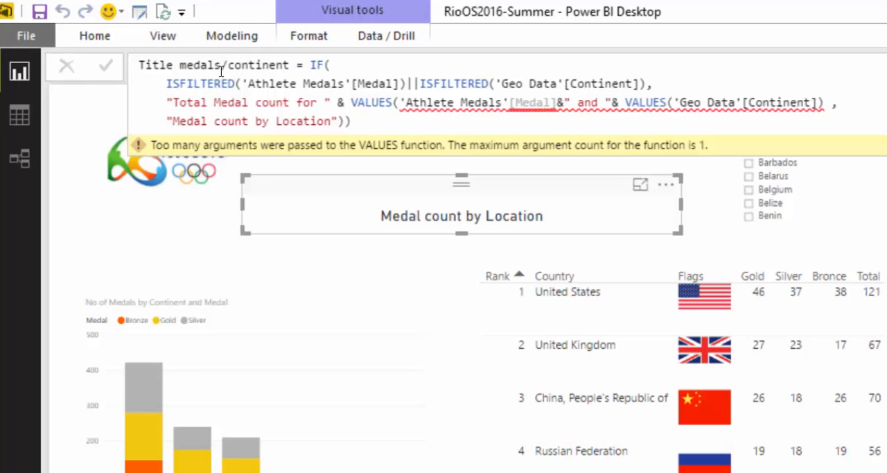
mouse_move(530, 172)
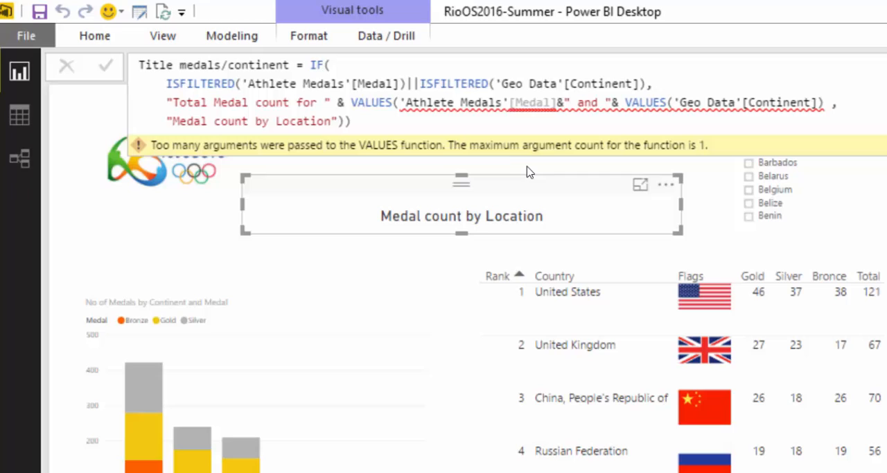
mouse_move(557, 119)
text())
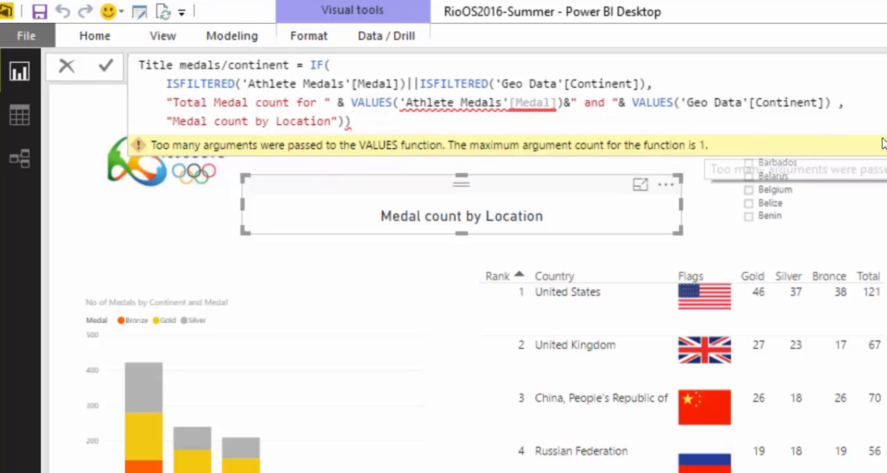
mouse_move(530, 160)
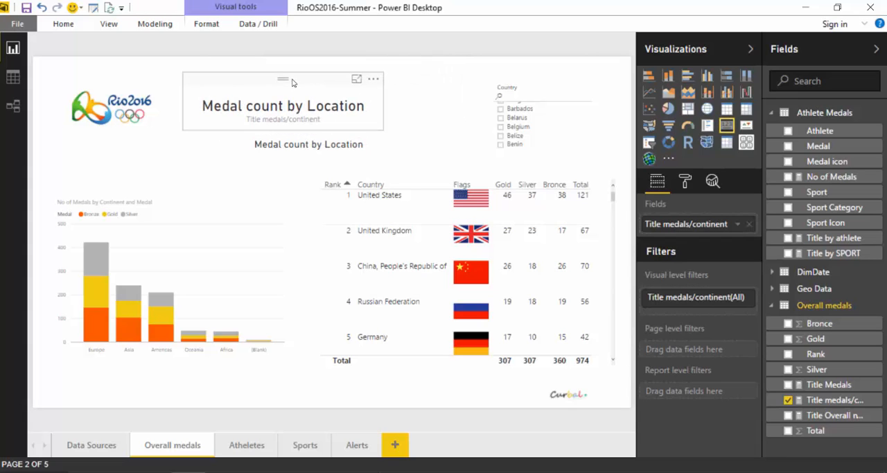
Commit the Title medals/continent measure so it drives the title card.
click(282, 105)
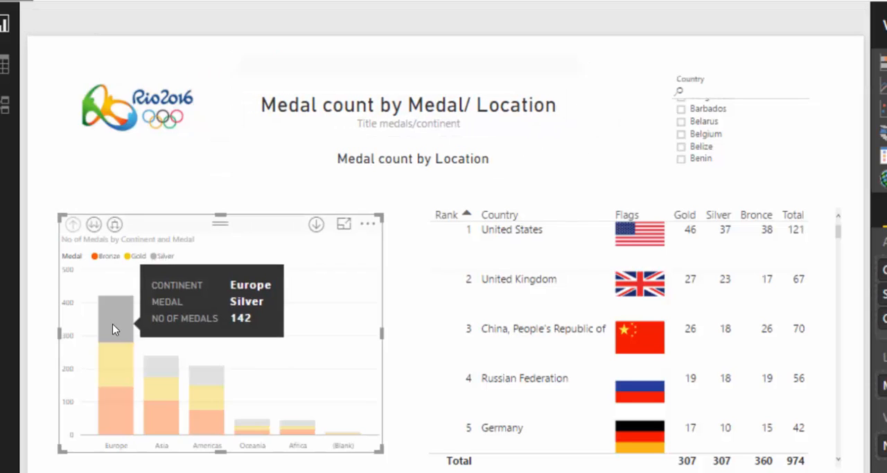
Test the dynamic title with Gold/Europe, drill to countries and back, then Silver/Asia and finally Gold/Americas.
click(115, 326)
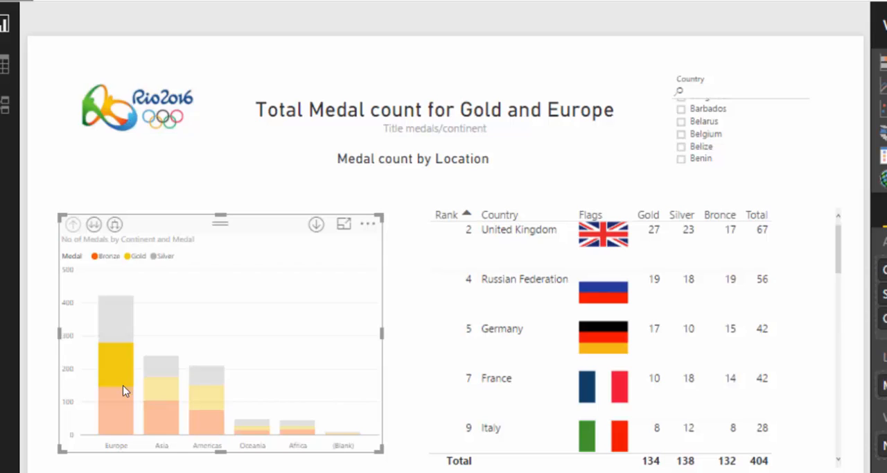
click(161, 360)
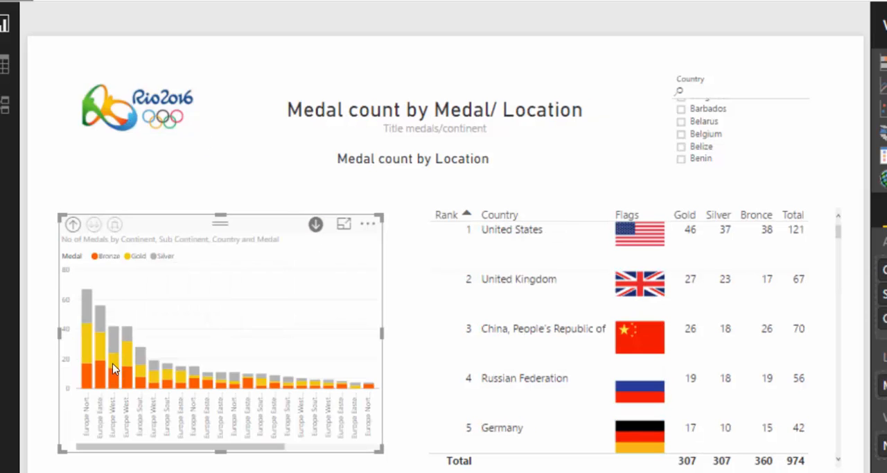
mouse_move(111, 335)
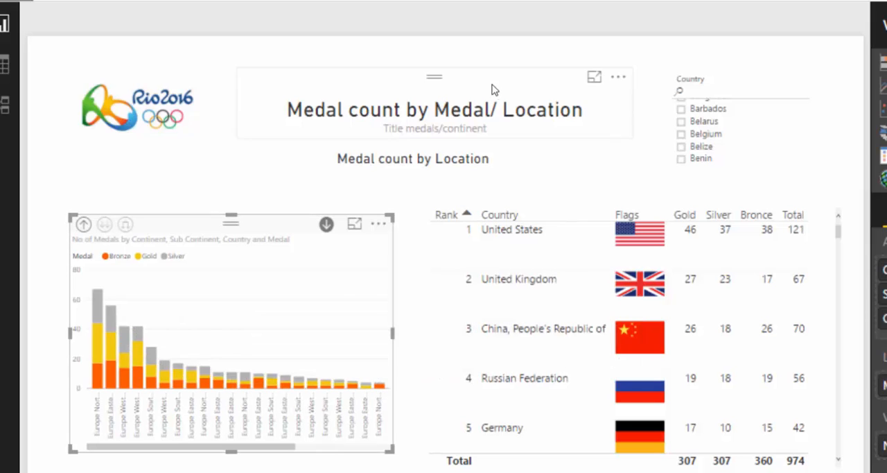
mouse_move(521, 132)
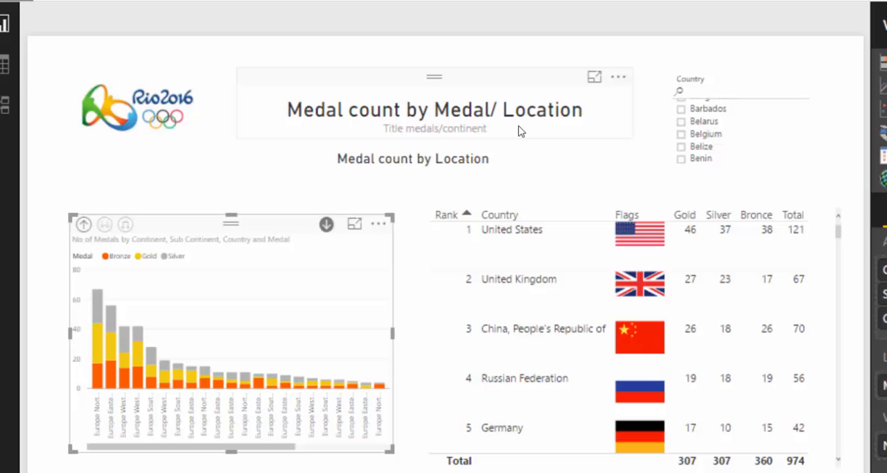
mouse_move(344, 328)
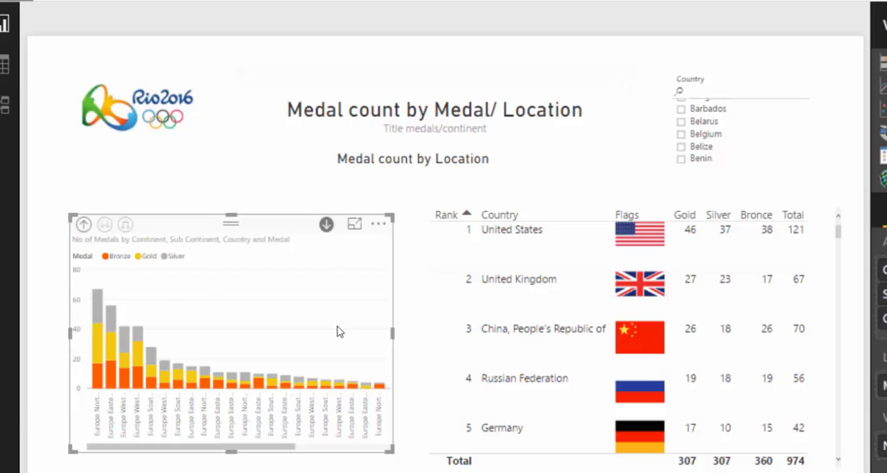
mouse_move(333, 294)
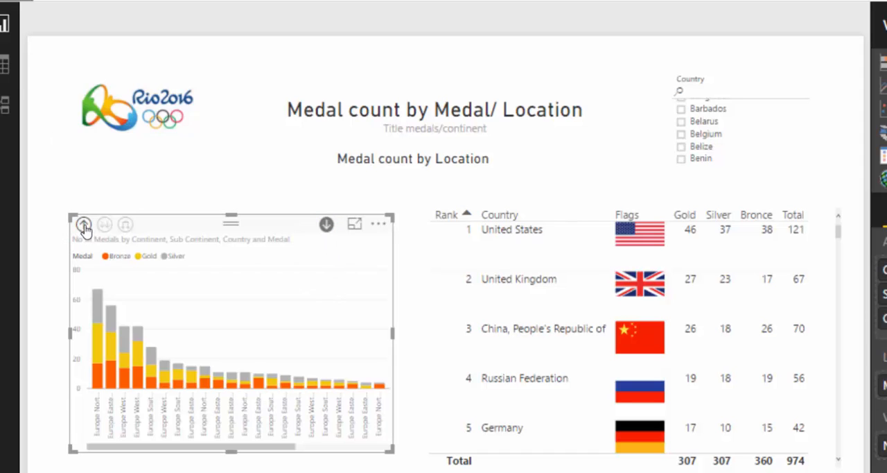
click(83, 224)
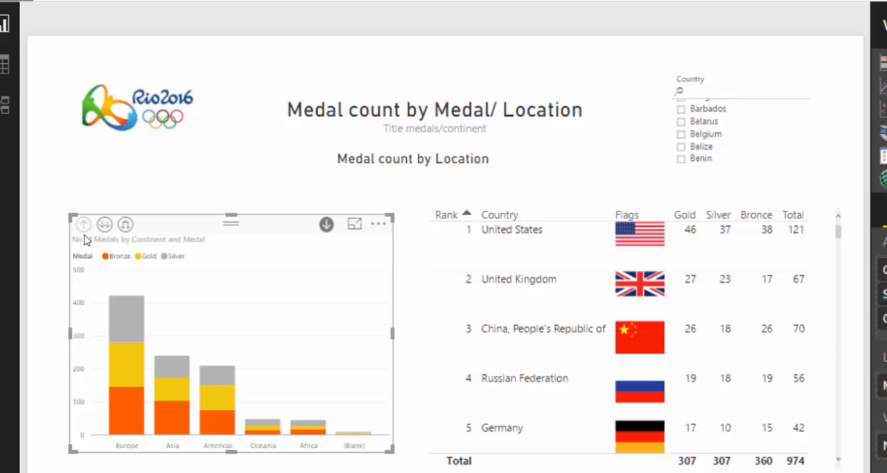
mouse_move(102, 319)
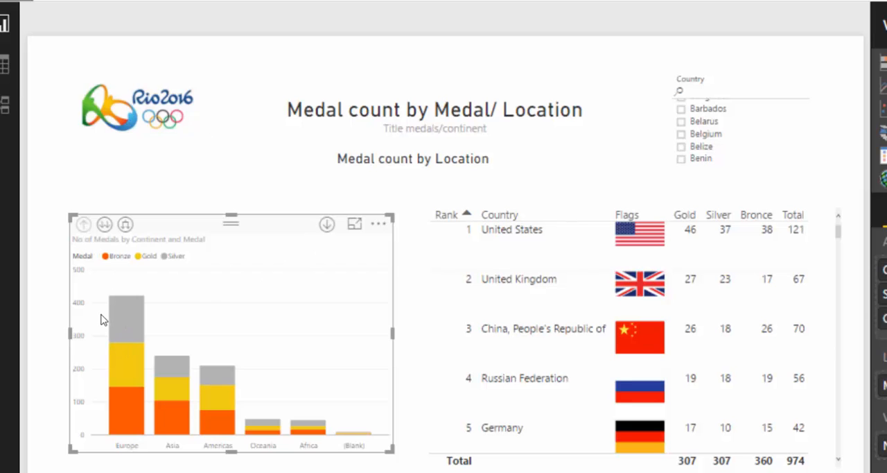
click(126, 416)
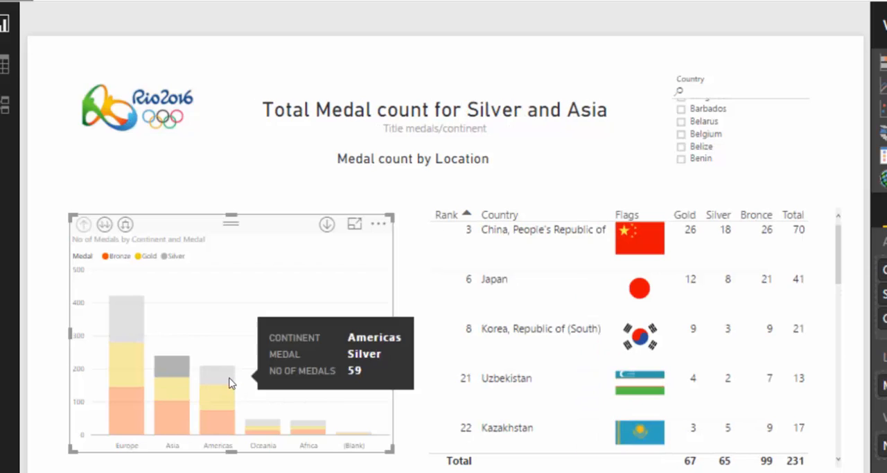
click(216, 409)
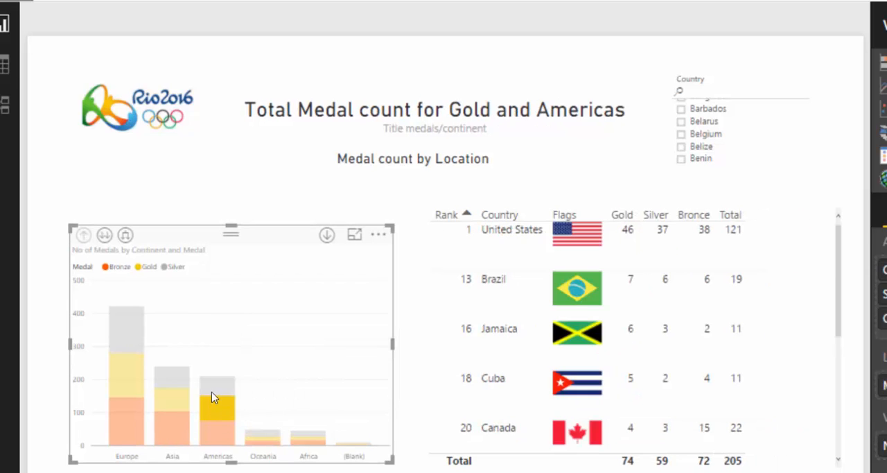